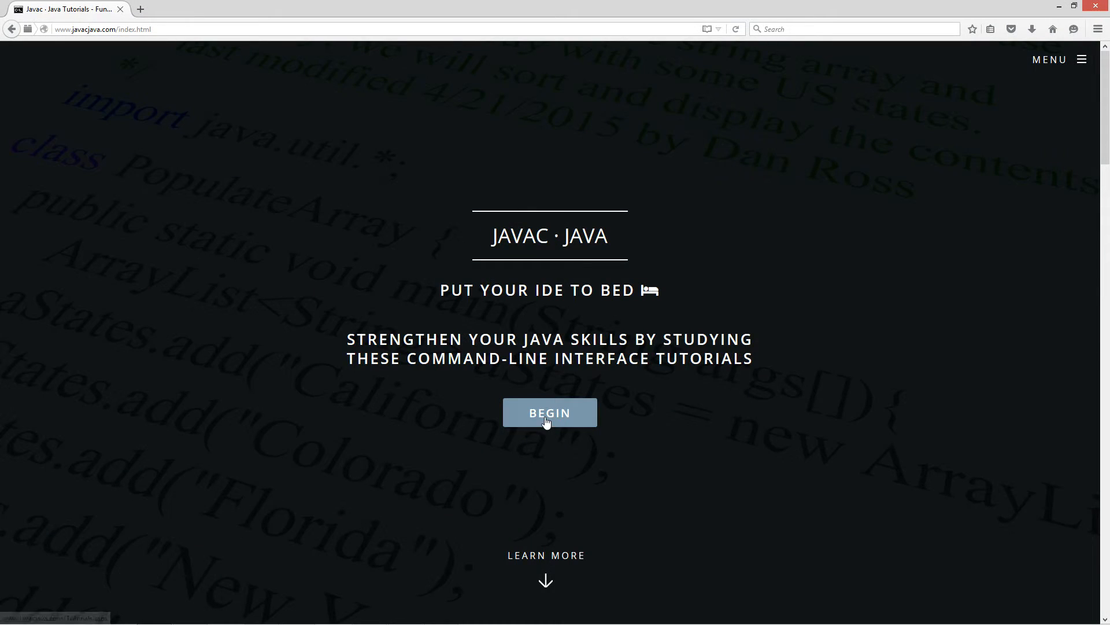
# Begin the Java tutorials list and choose the 'OutputStreamWriter to console' tutorial
pyautogui.click(549, 411)
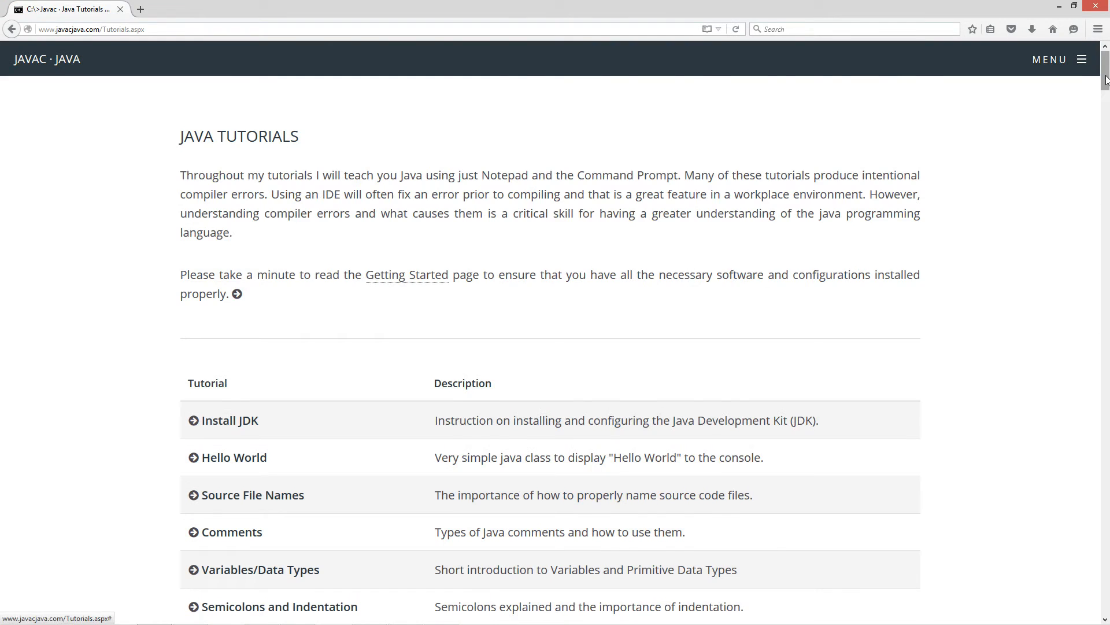
pyautogui.scroll(-3)
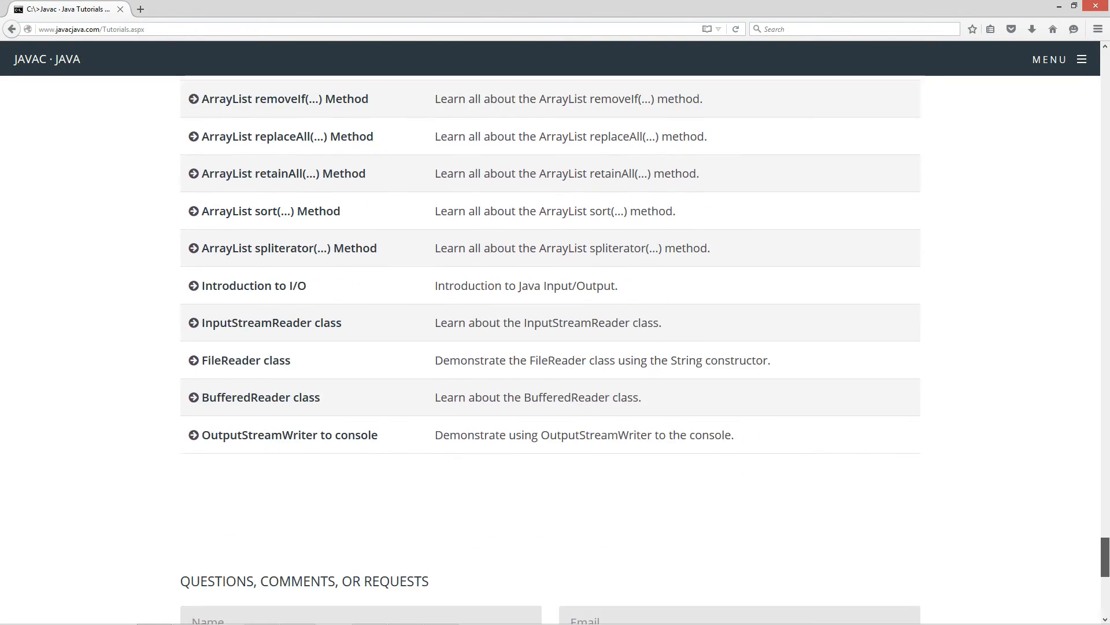
pyautogui.click(289, 434)
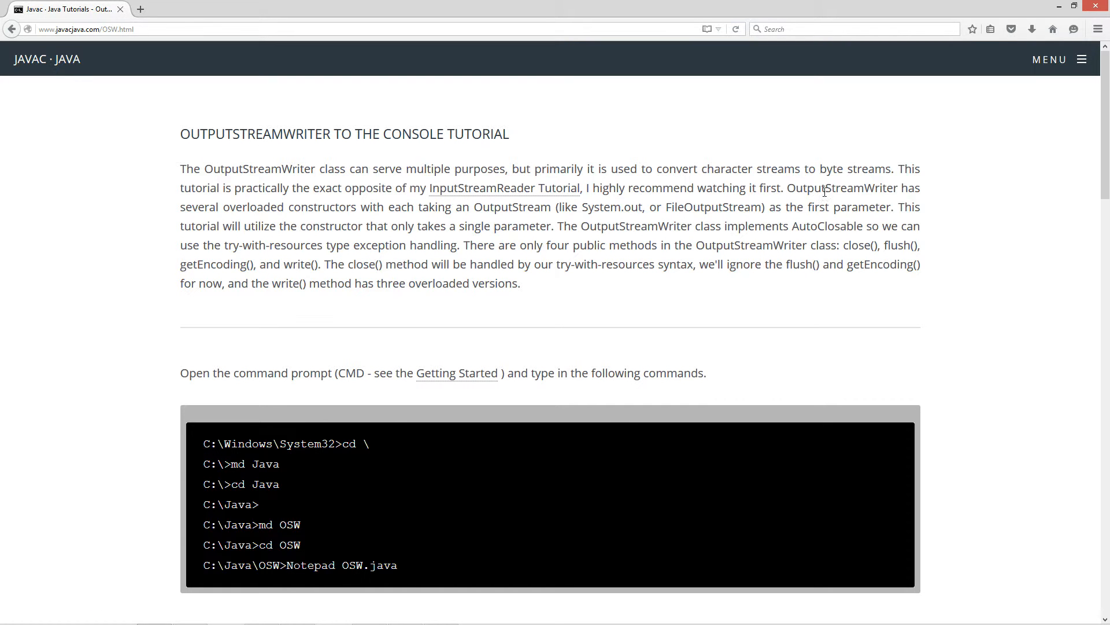
pyautogui.moveTo(314, 220)
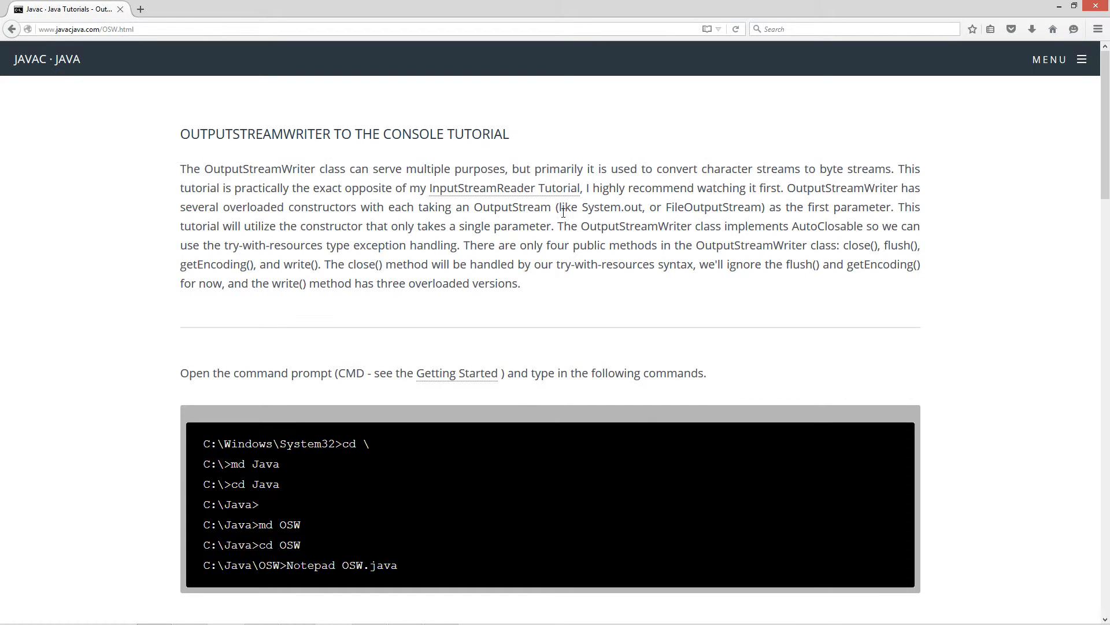
pyautogui.moveTo(777, 221)
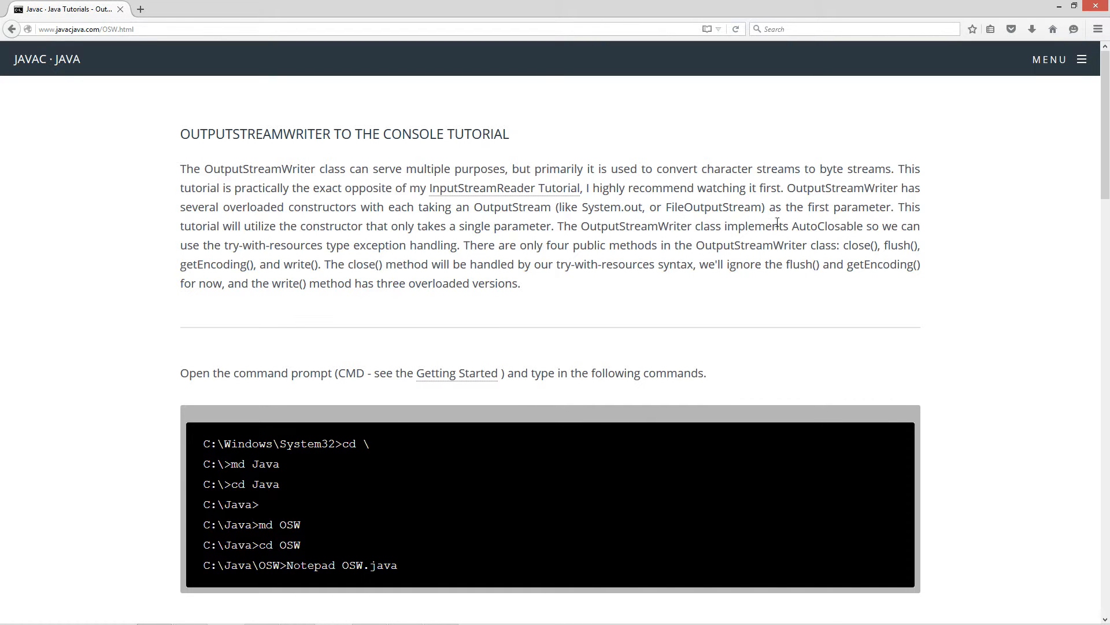
pyautogui.moveTo(495, 263)
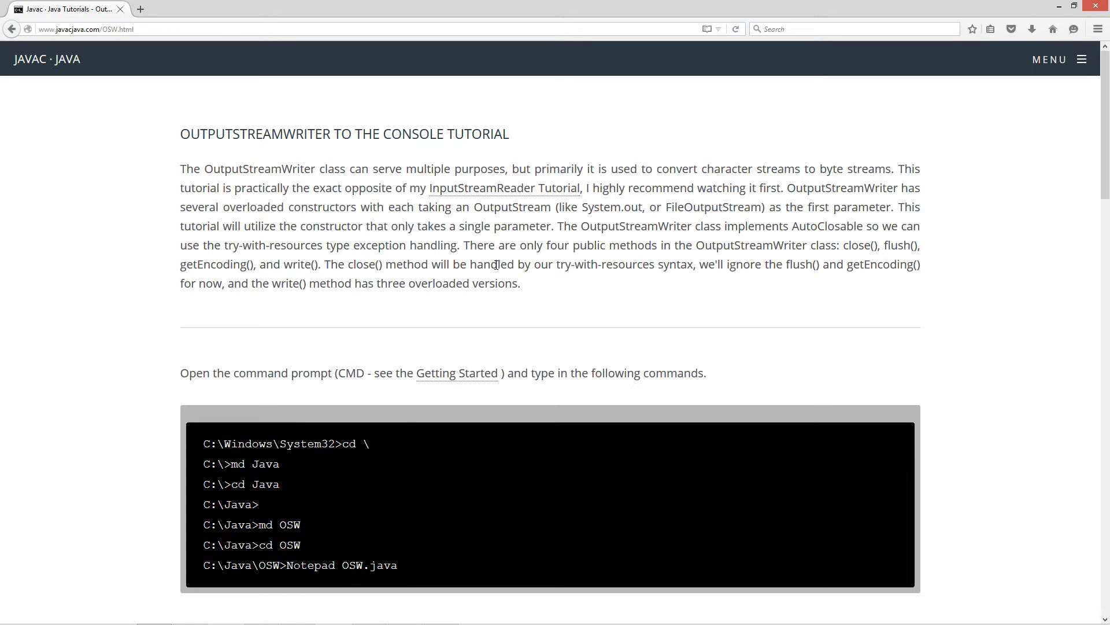
pyautogui.moveTo(472, 258)
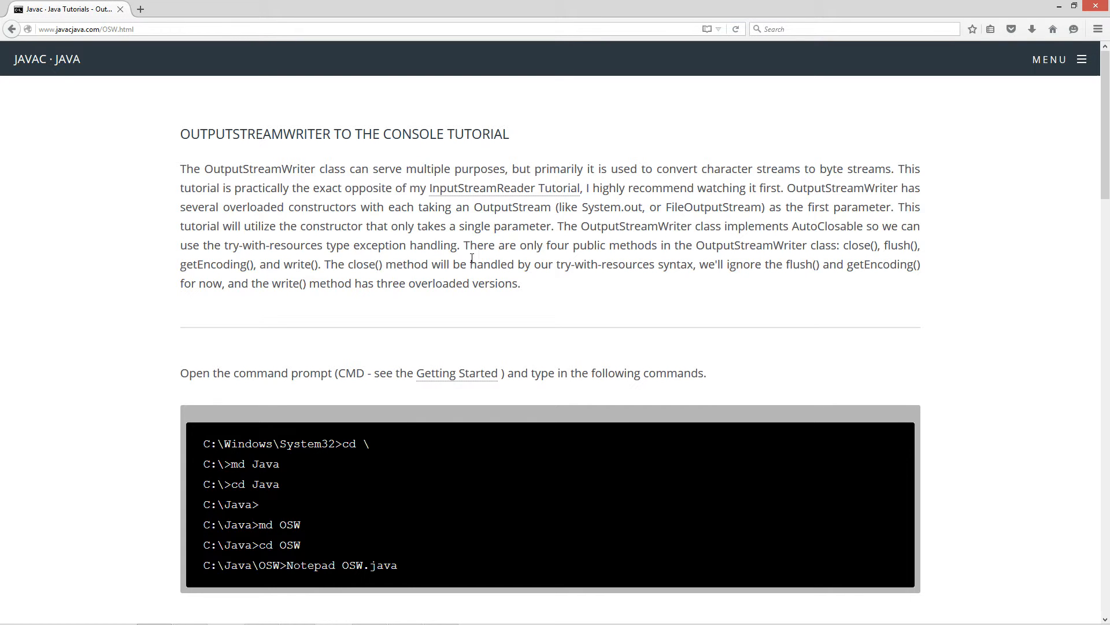
pyautogui.moveTo(614, 218)
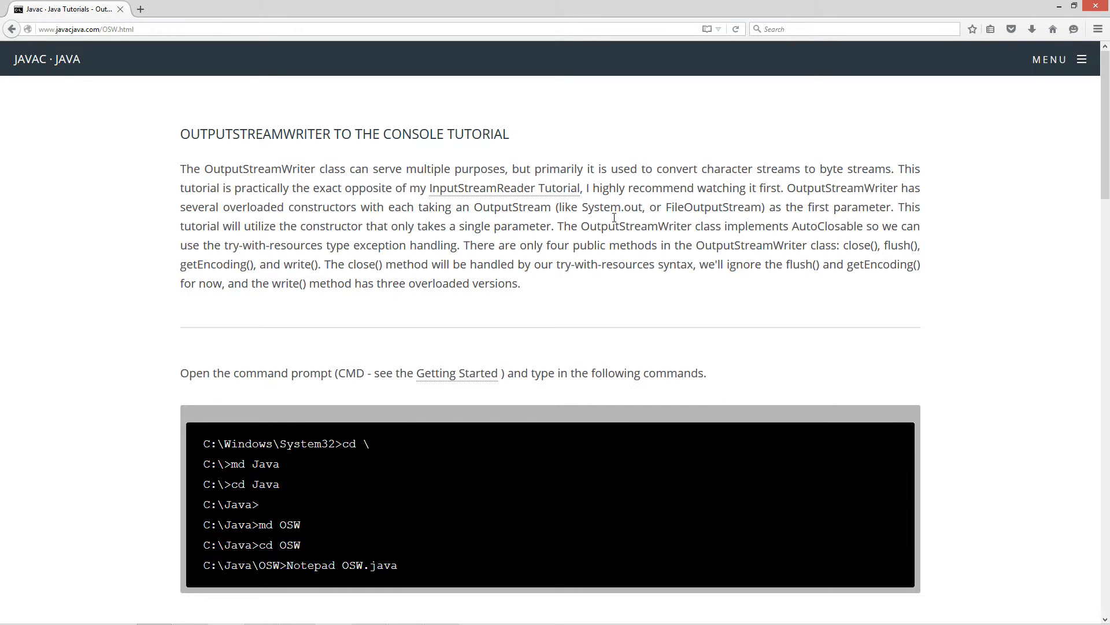
pyautogui.doubleClick(606, 207)
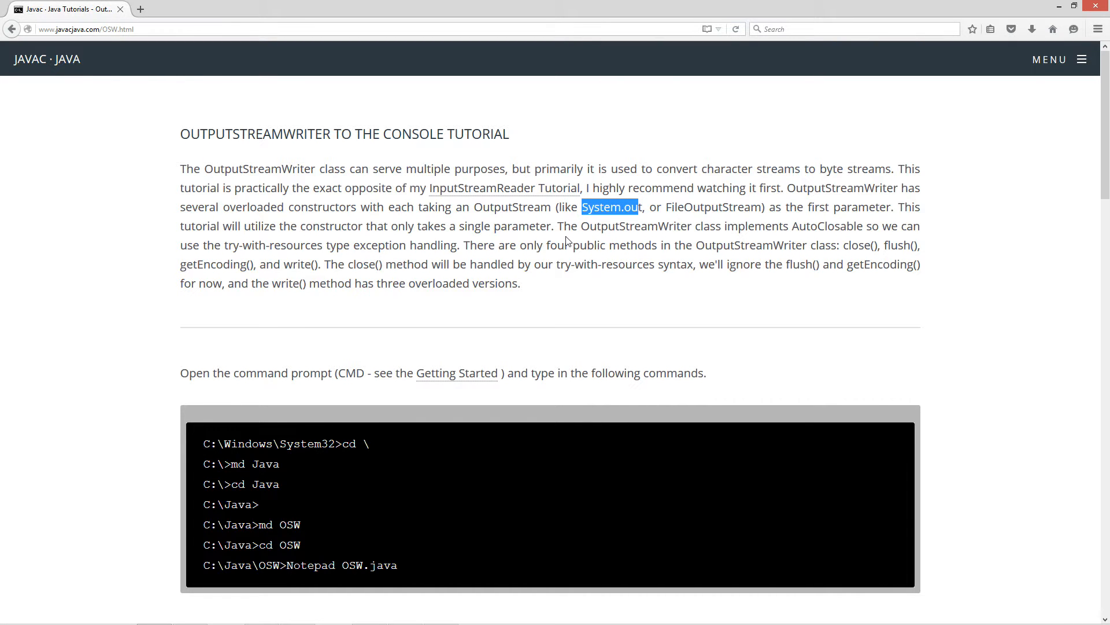
pyautogui.moveTo(908, 252)
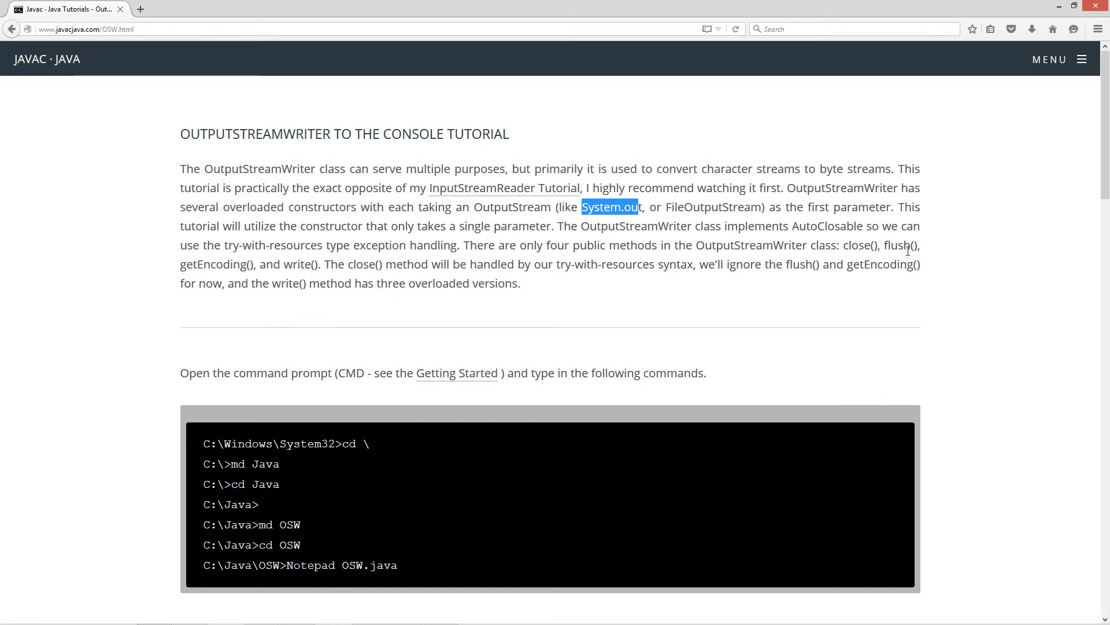
pyautogui.moveTo(299, 249)
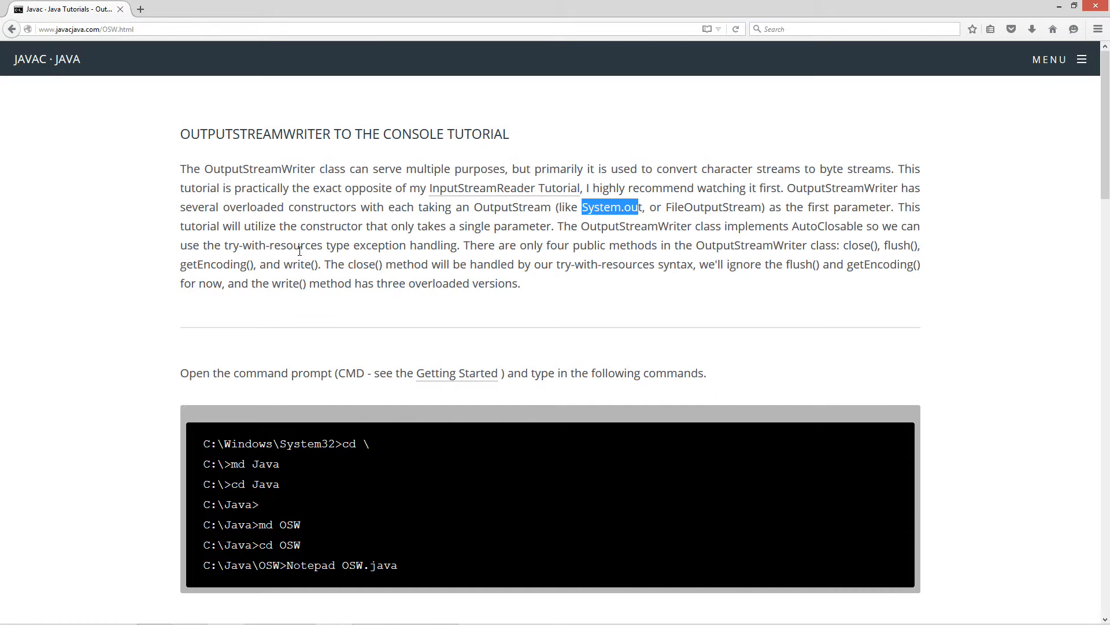
pyautogui.moveTo(509, 268)
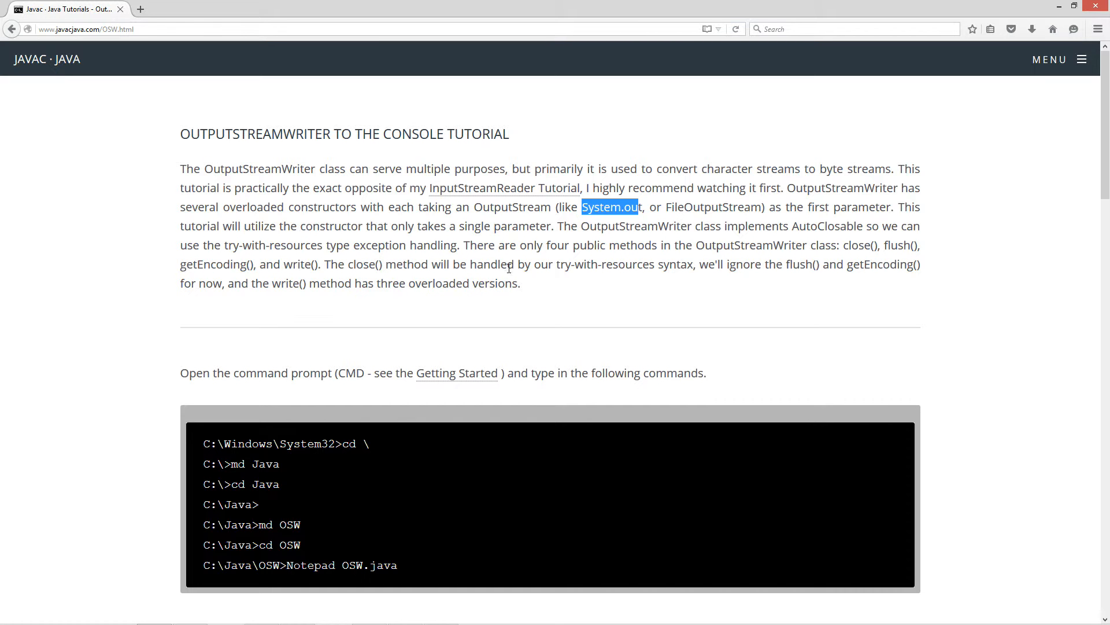
pyautogui.moveTo(523, 258)
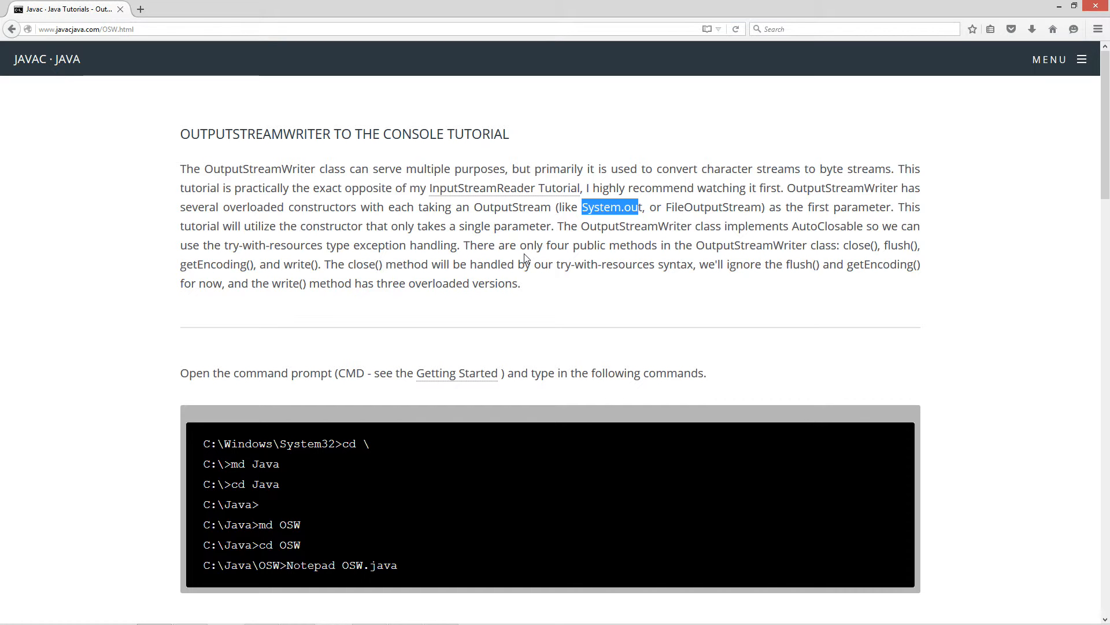
pyautogui.moveTo(784, 257)
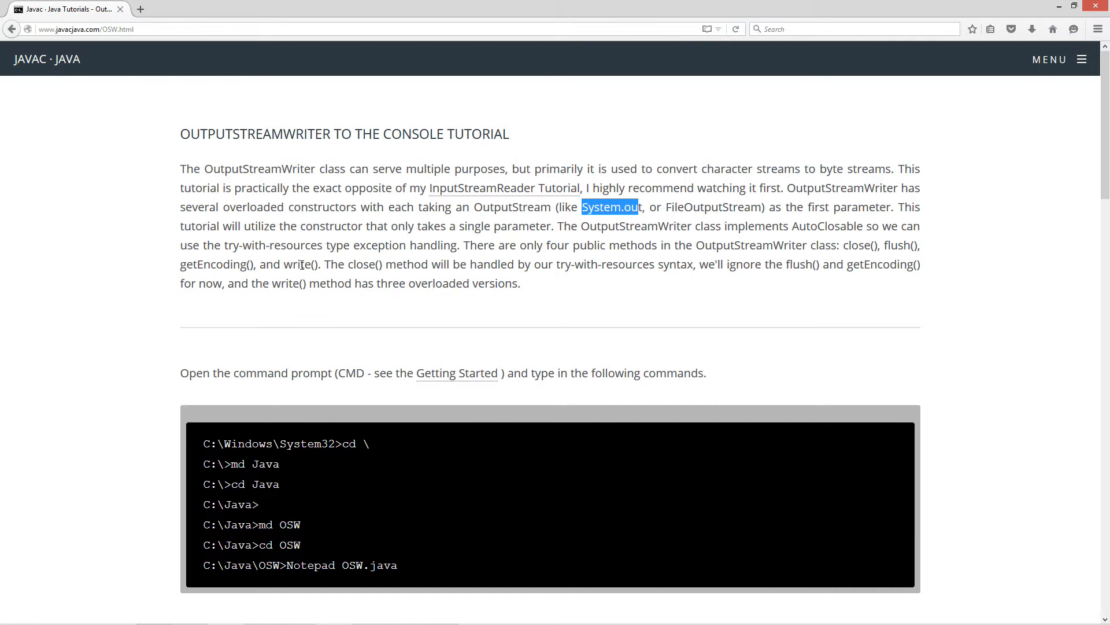
pyautogui.moveTo(598, 277)
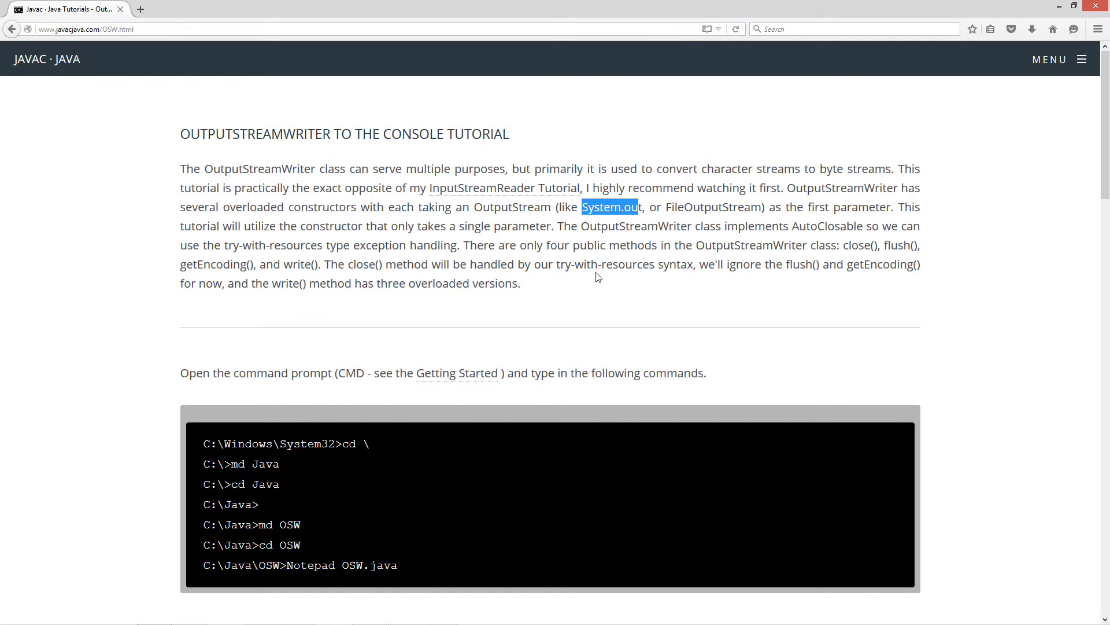
pyautogui.moveTo(651, 271)
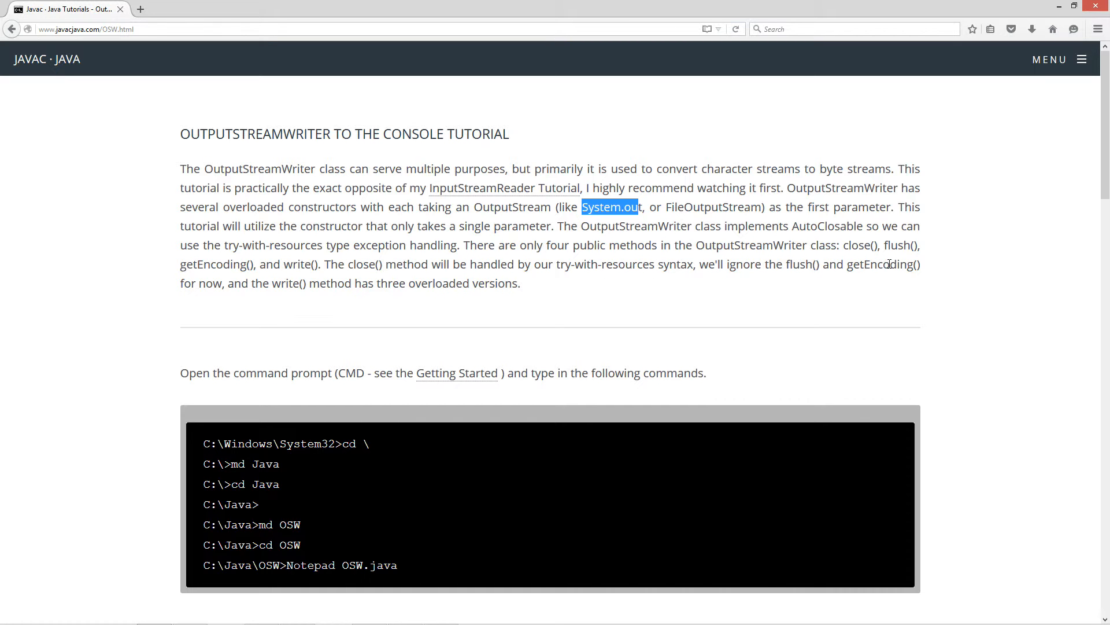
pyautogui.moveTo(274, 298)
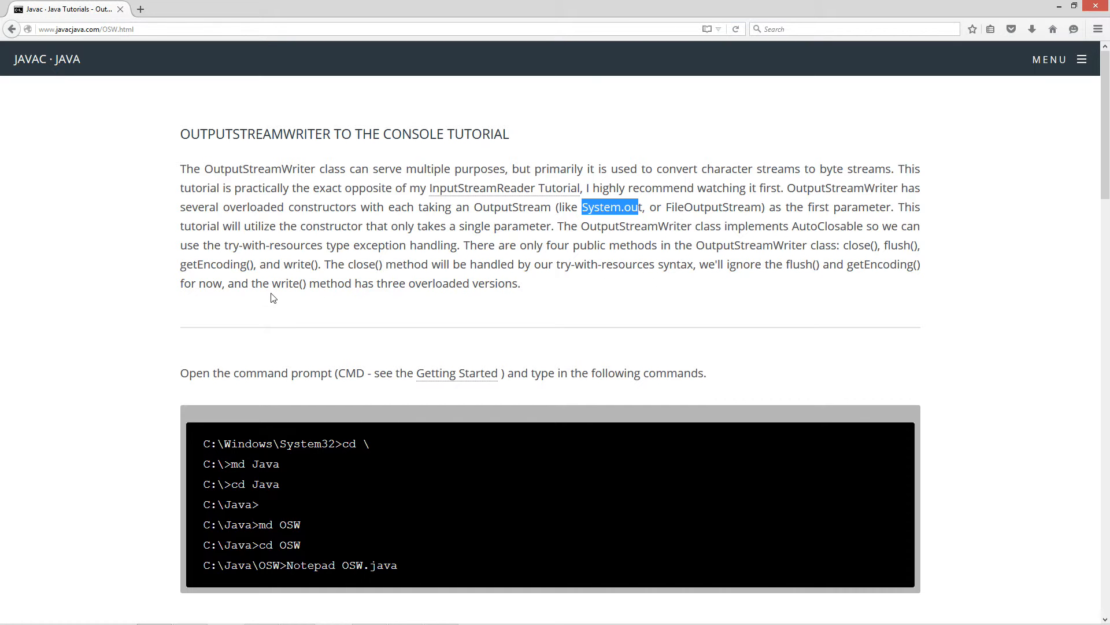
pyautogui.moveTo(647, 336)
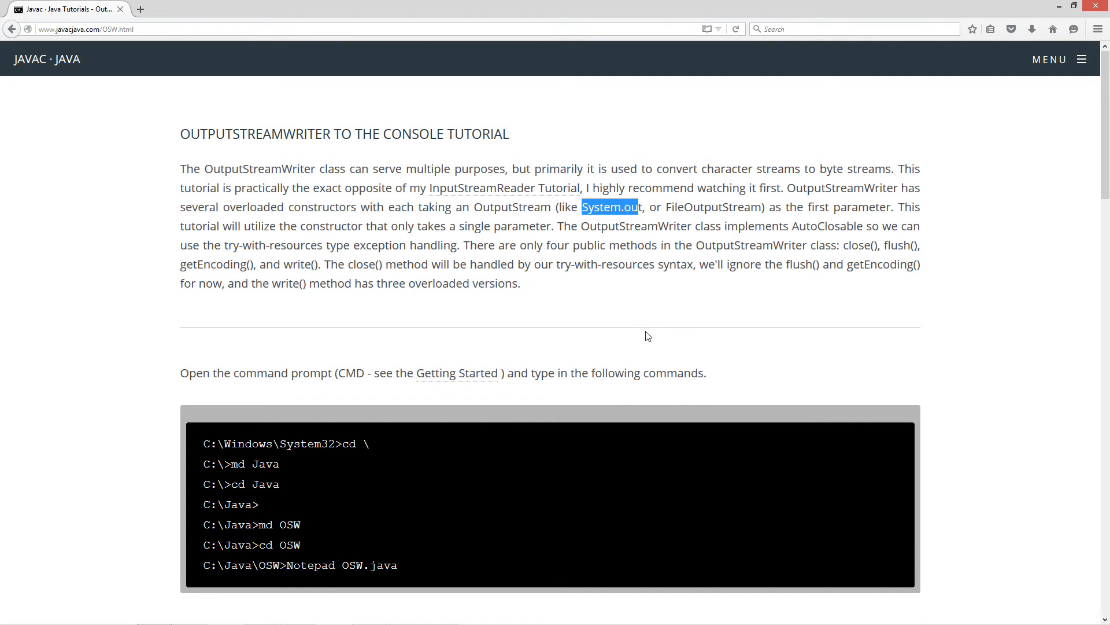
# Copy the full OSW.java example program from the tutorial's code block
pyautogui.scroll(-3)
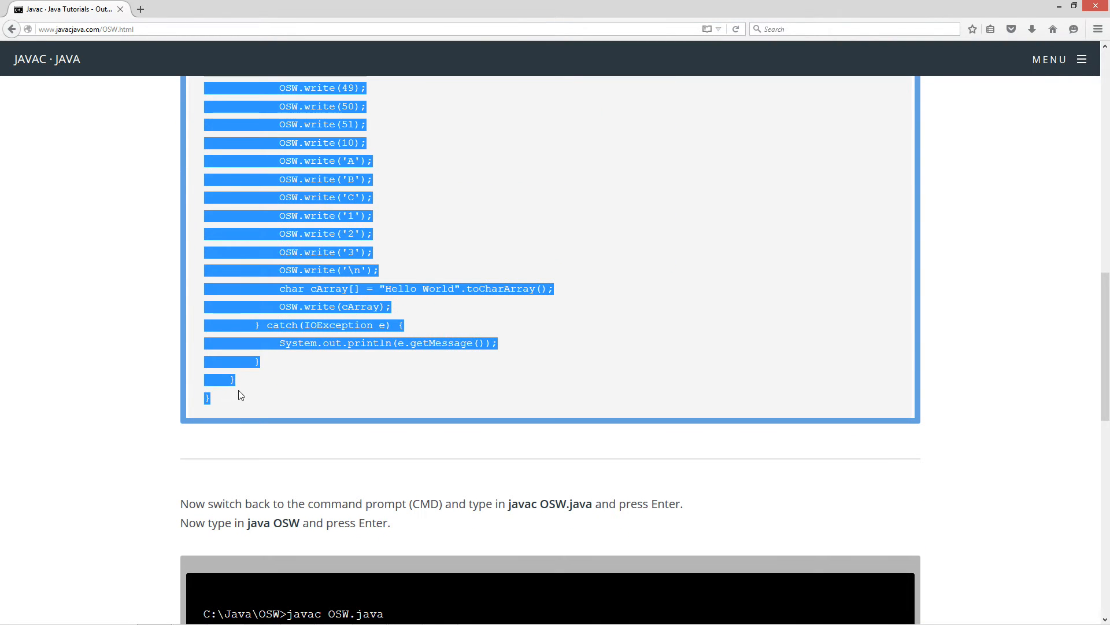
pyautogui.rightClick(347, 250)
pyautogui.write('cd')
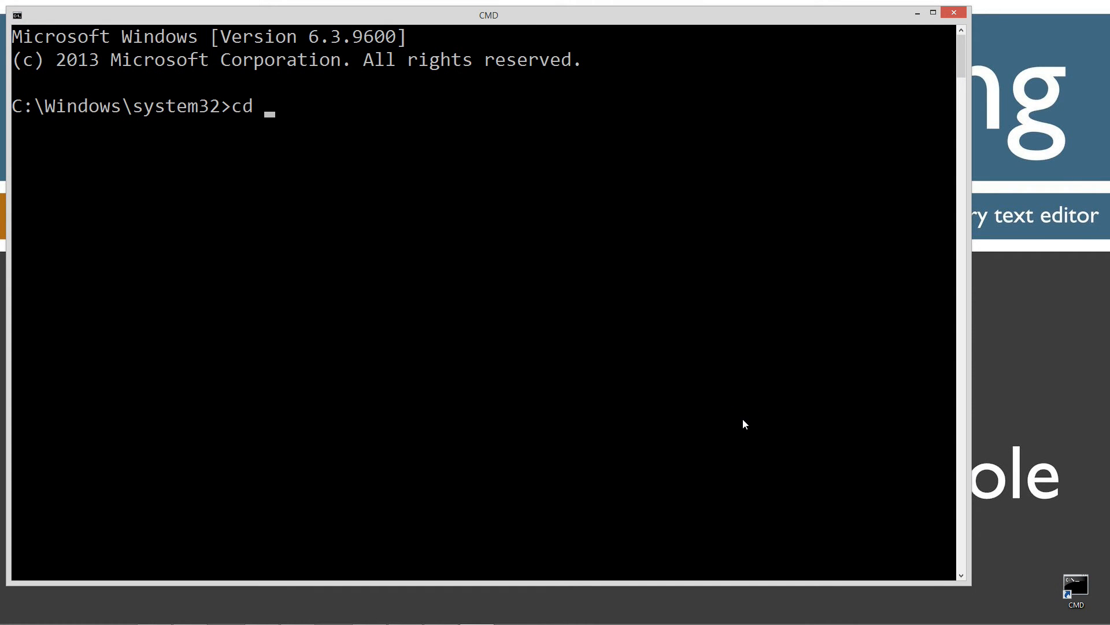
# Clear the console with cls and change directory to the root C:\
pyautogui.write('javac')
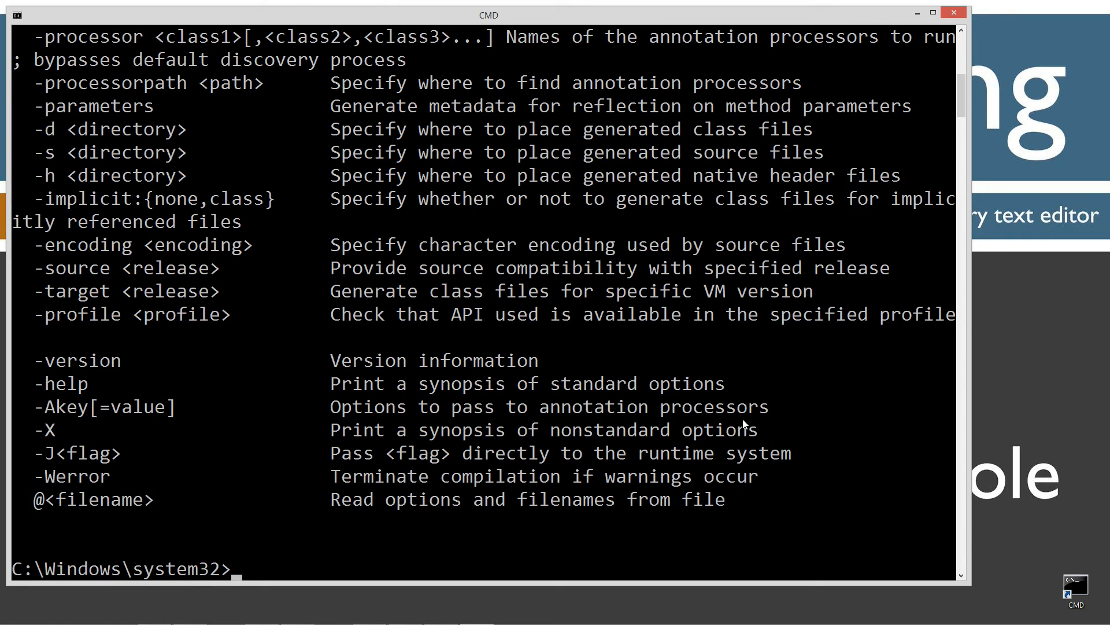
pyautogui.write('cls')
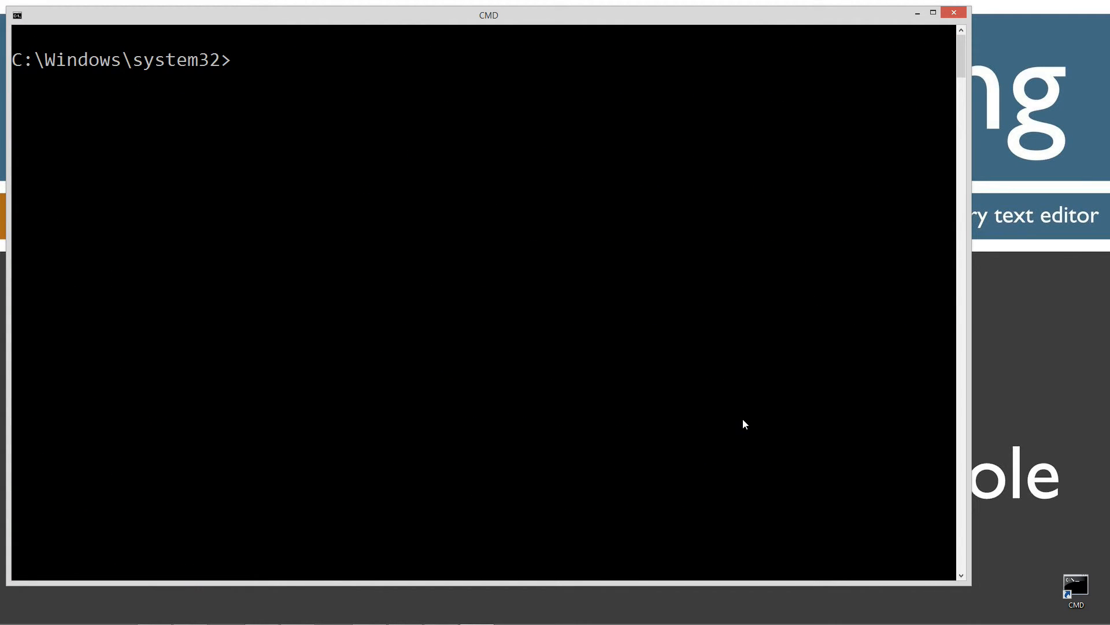
pyautogui.write('cd \\')
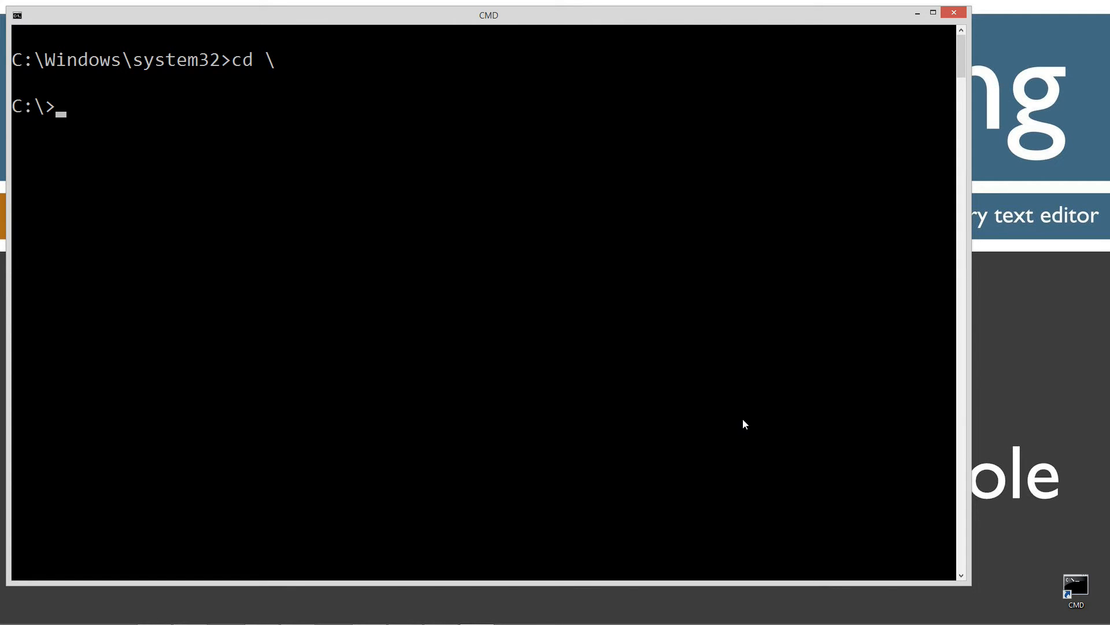
# Make the folders C:\Java and C:\Java\OSW with md and change into OSW
pyautogui.write('md Java')
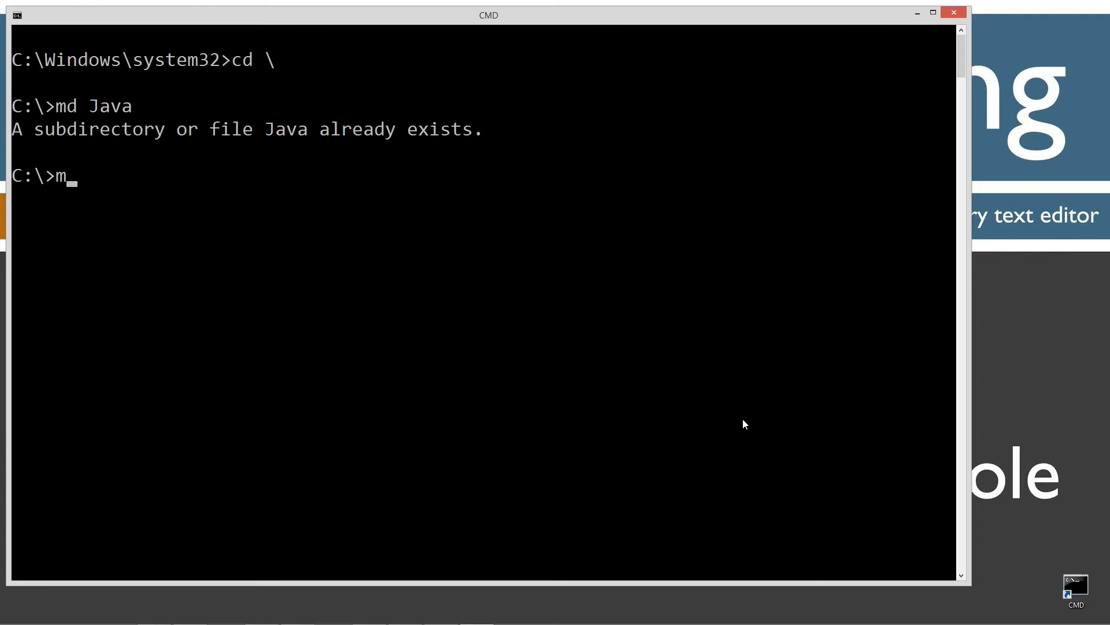
pyautogui.write('cd')
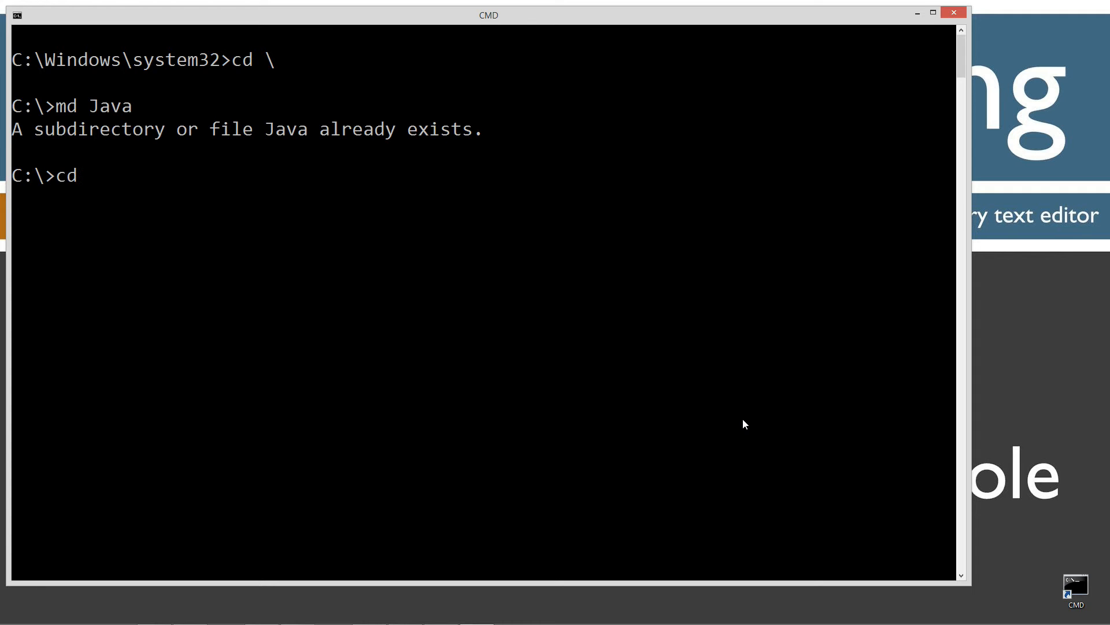
pyautogui.write('Java')
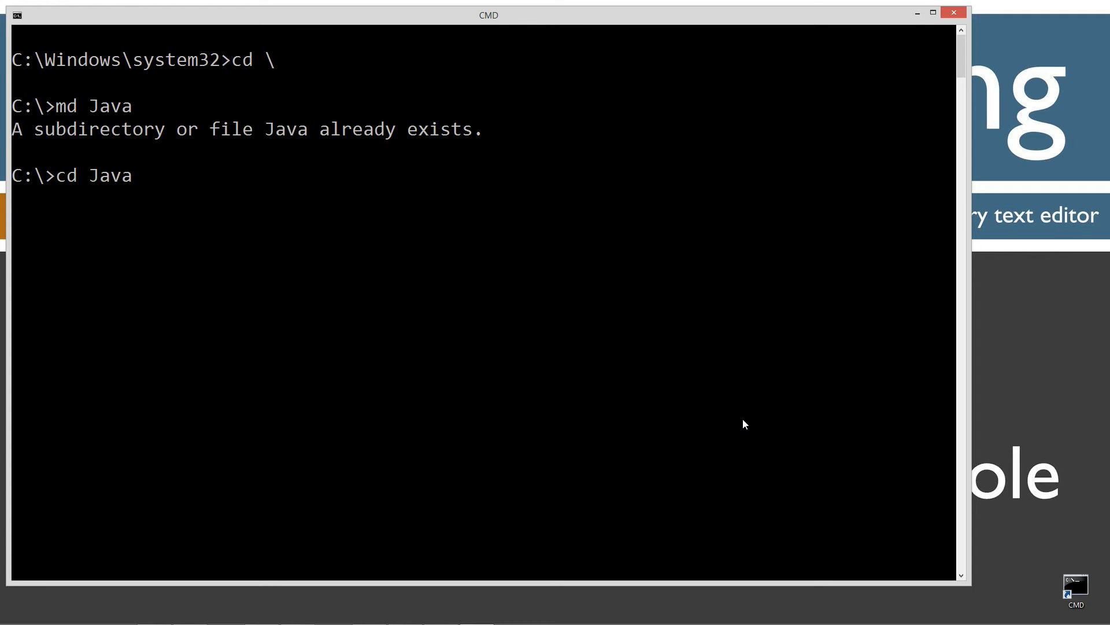
pyautogui.press('Enter')
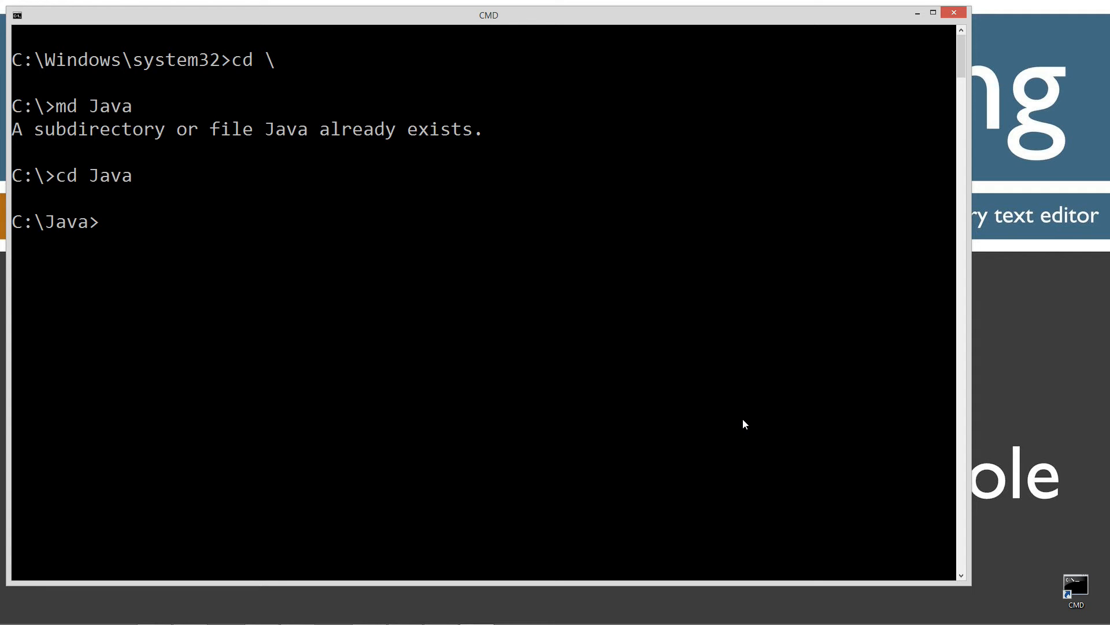
pyautogui.write('md')
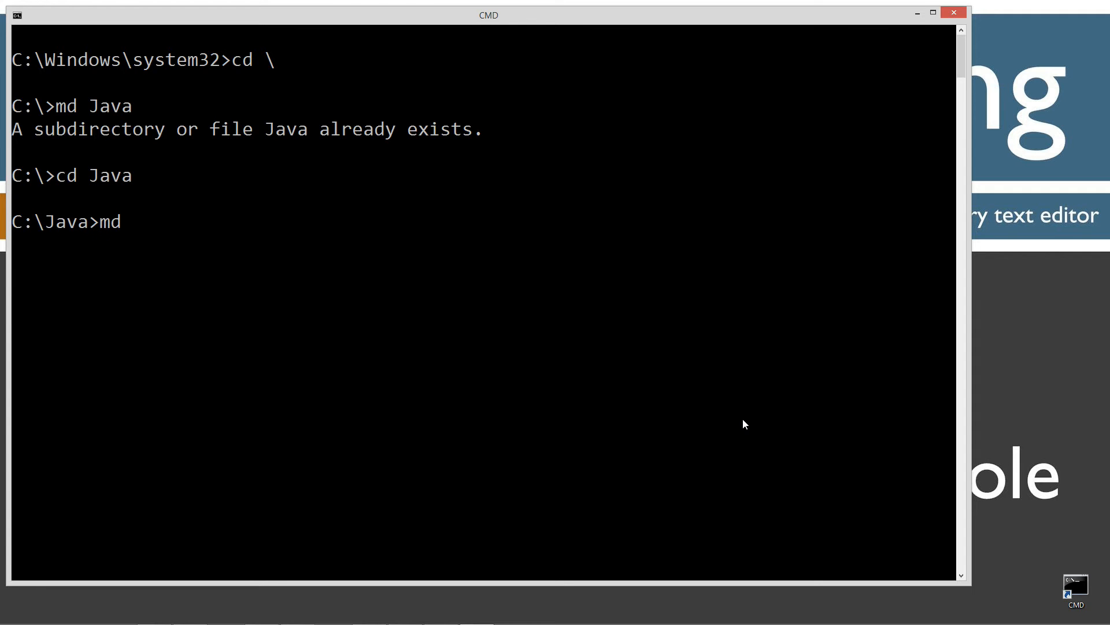
pyautogui.write('OSW')
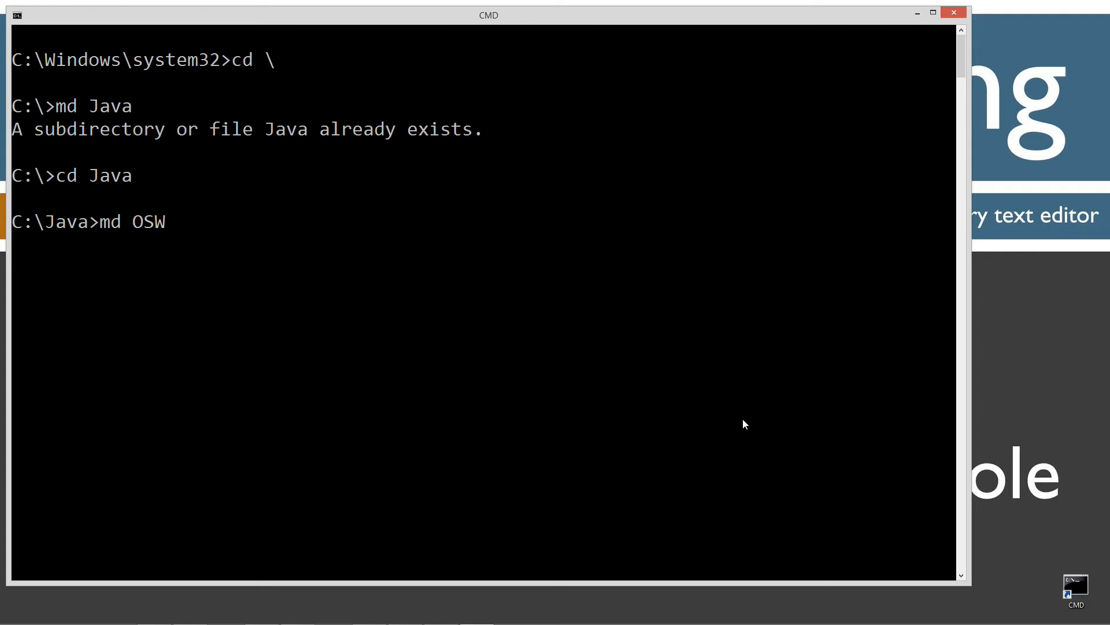
pyautogui.write('c')
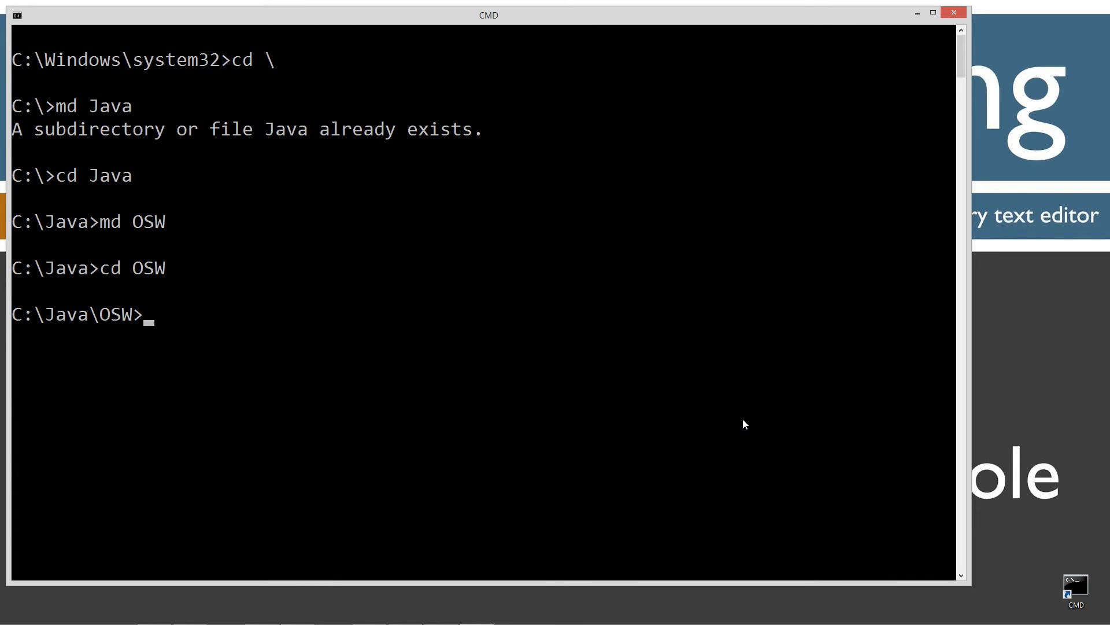
# Create OSW.java in Notepad from the OSW folder
pyautogui.write('notepad OW')
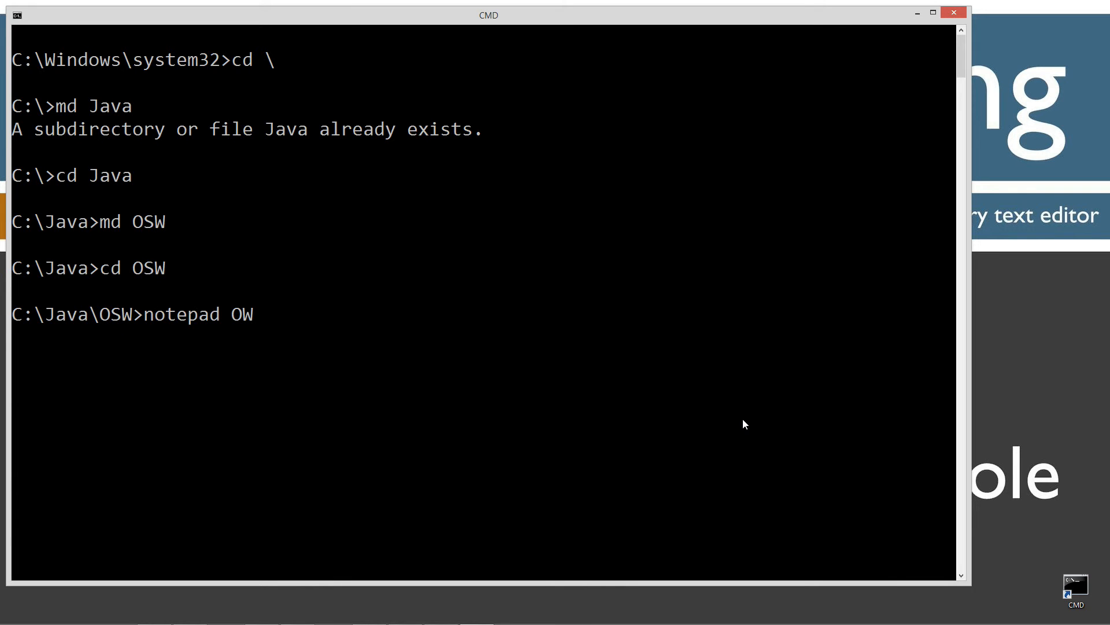
pyautogui.write('SW.java')
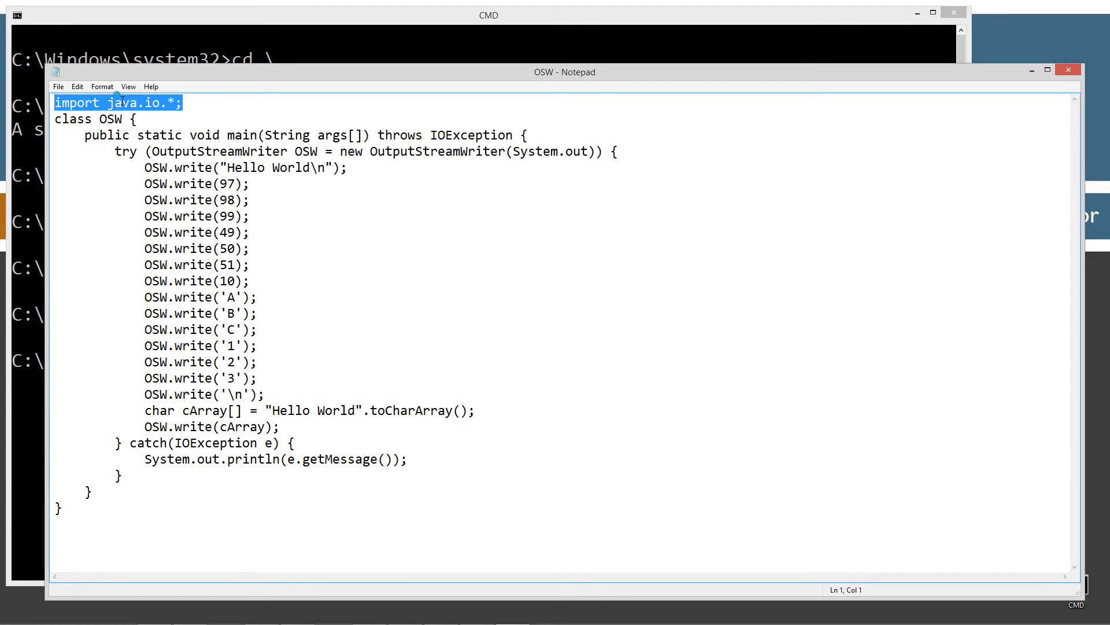
# Delete ' throws IOException' from the end of the main method declaration
pyautogui.click(151, 102)
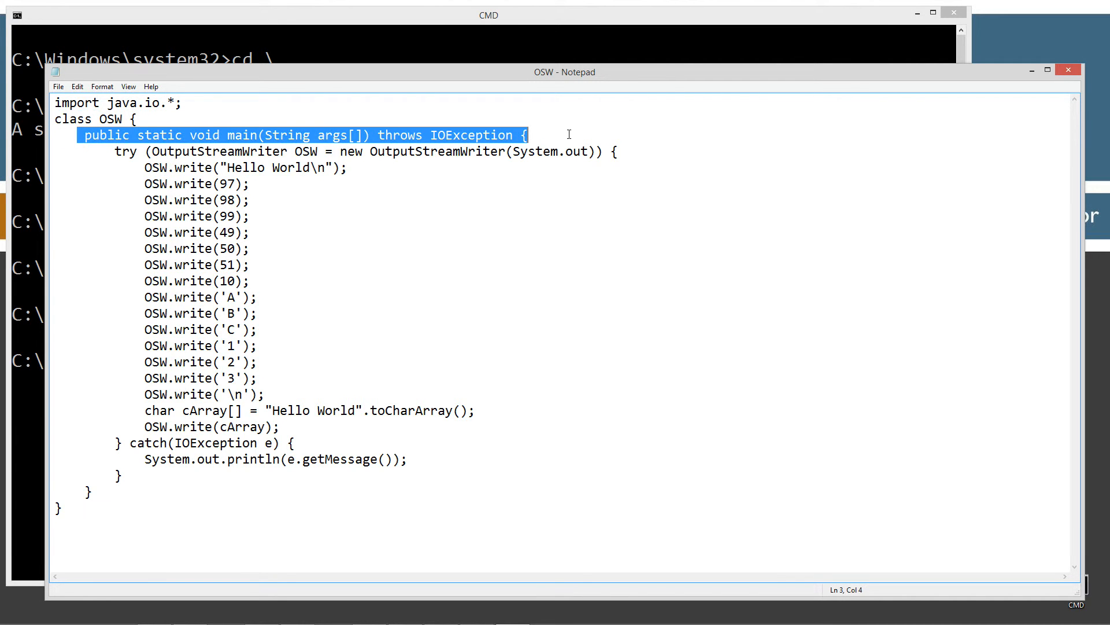
pyautogui.click(377, 126)
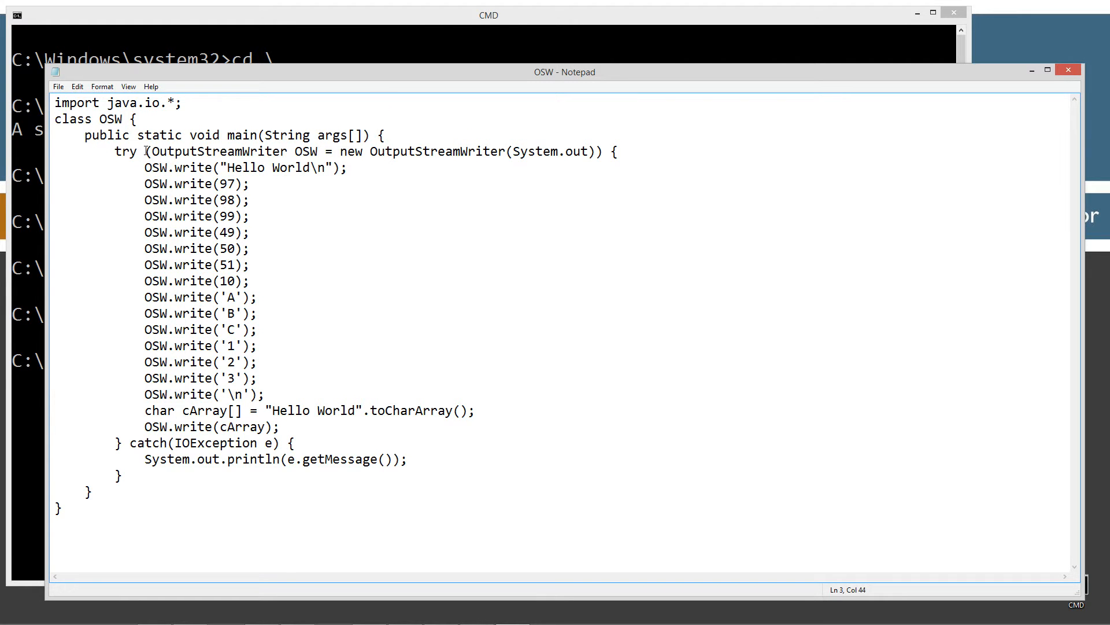
pyautogui.click(114, 157)
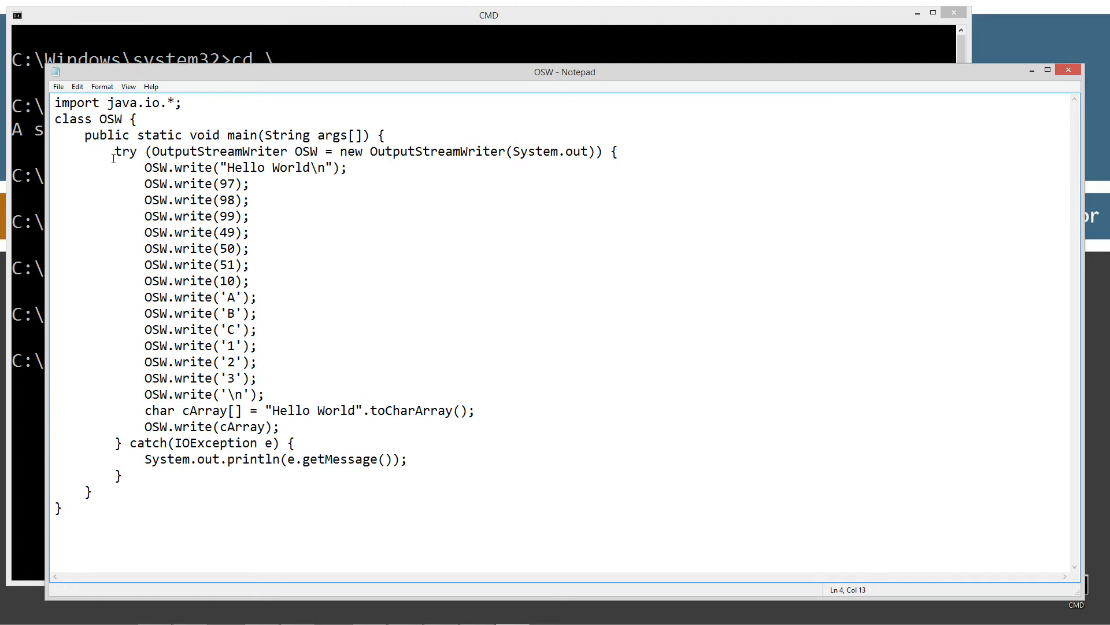
pyautogui.moveTo(114, 153)
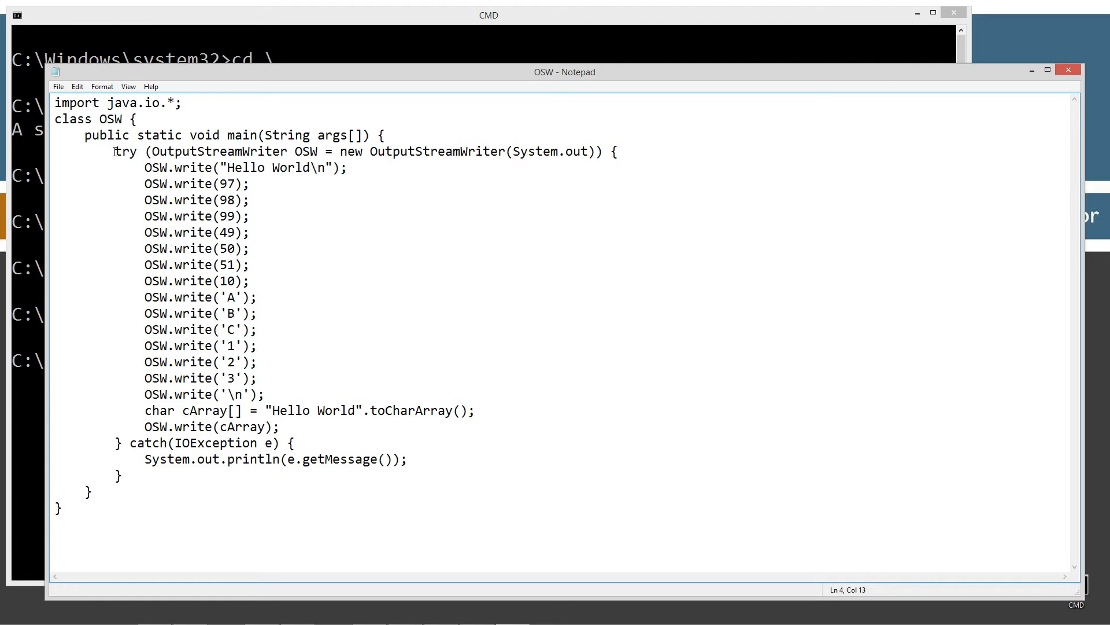
pyautogui.click(604, 152)
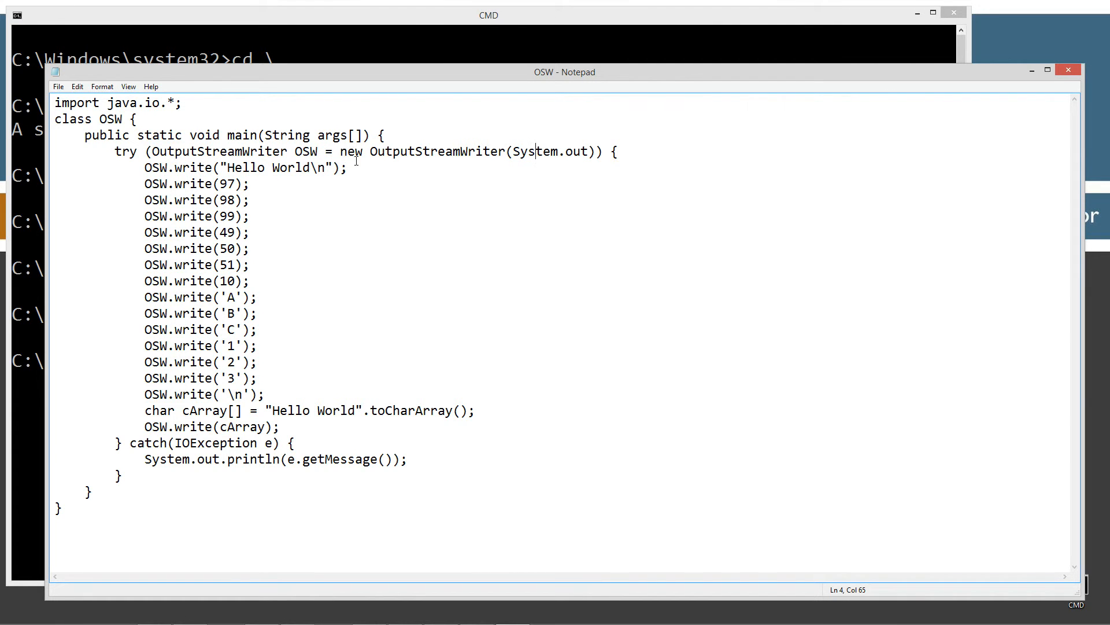
pyautogui.moveTo(163, 157)
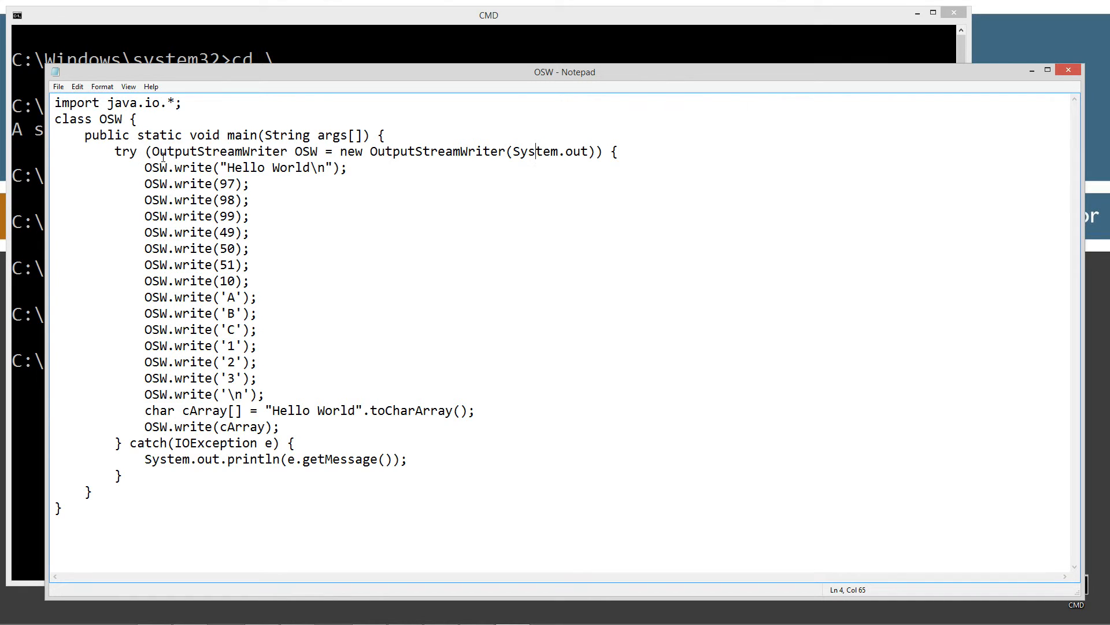
pyautogui.moveTo(113, 431)
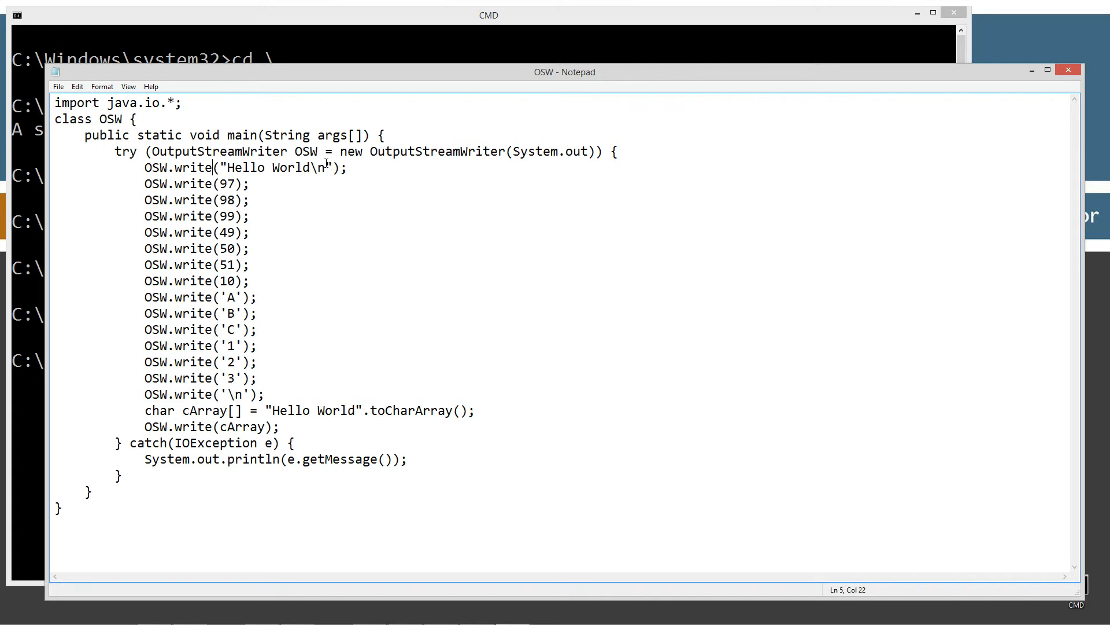
pyautogui.moveTo(141, 169)
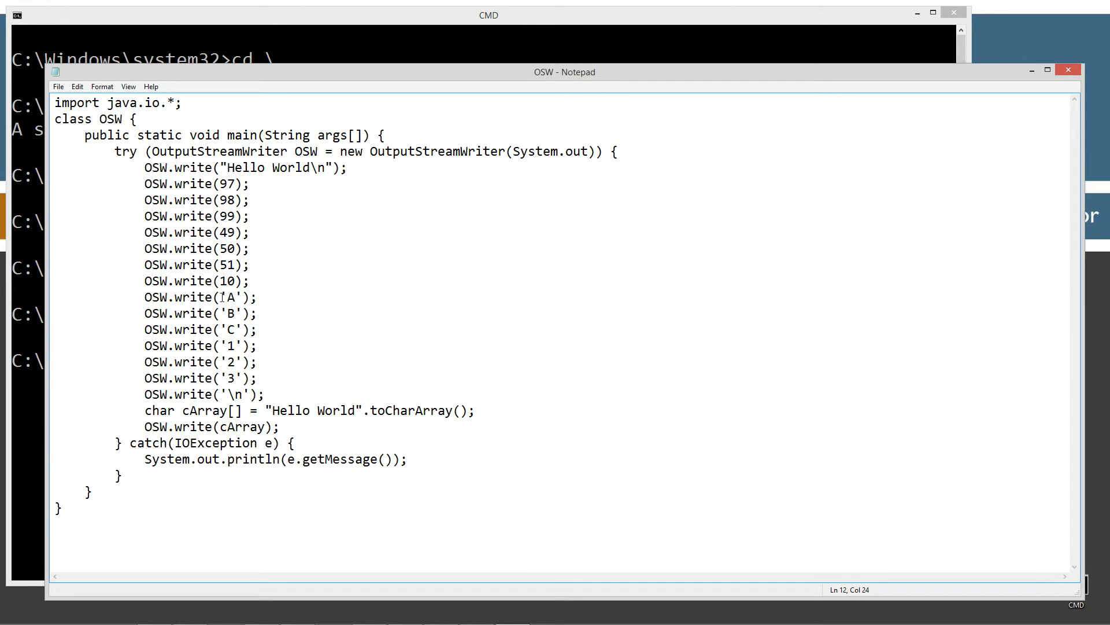
pyautogui.doubleClick(232, 296)
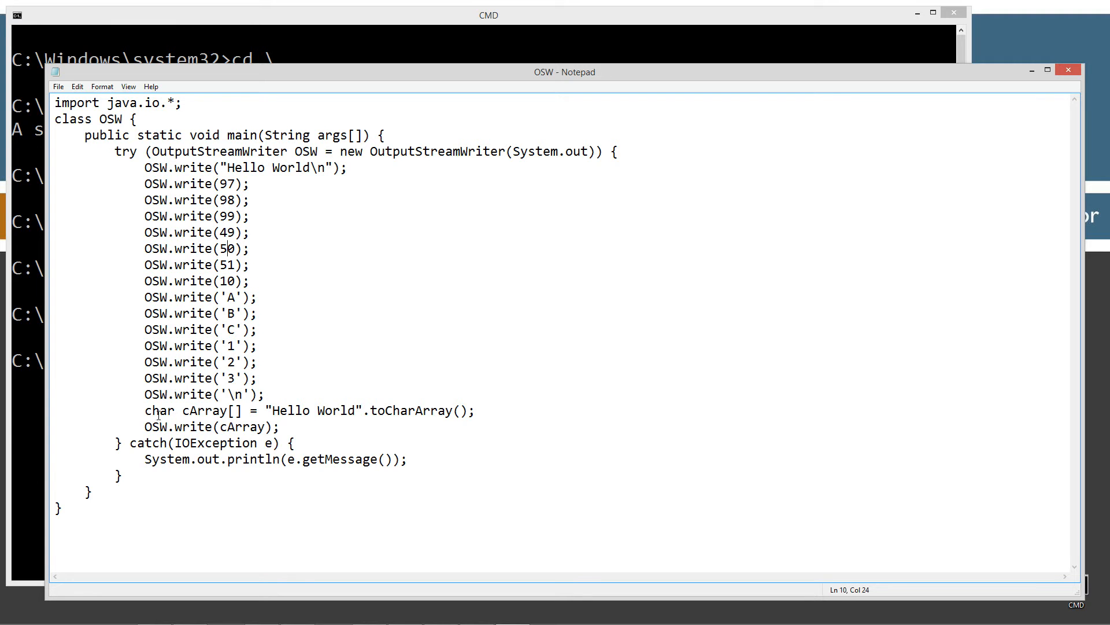
pyautogui.doubleClick(206, 410)
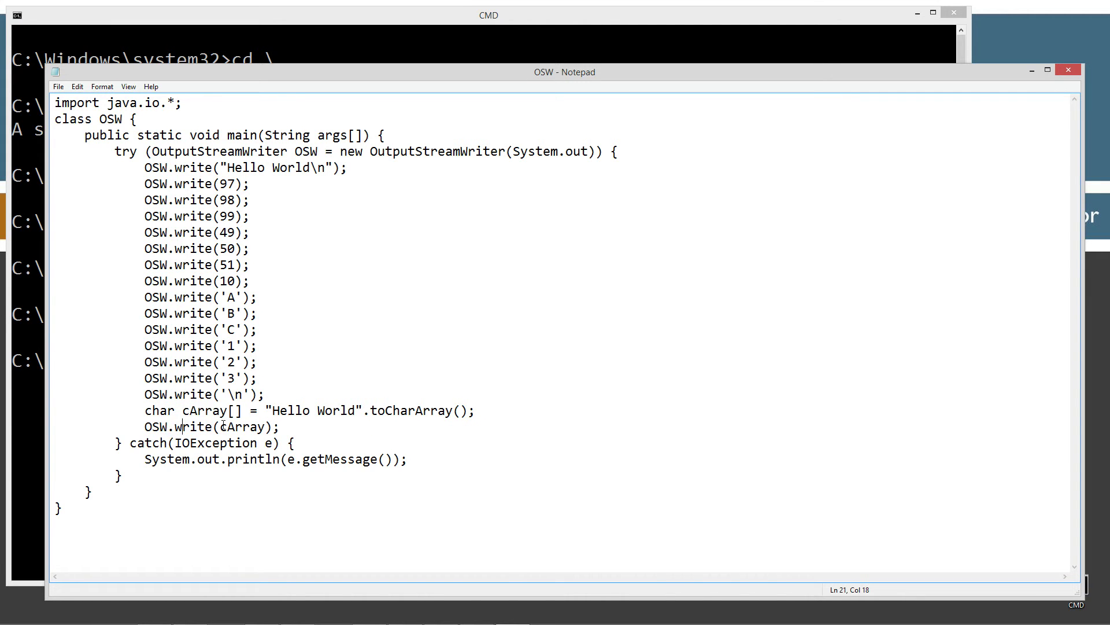
pyautogui.doubleClick(241, 426)
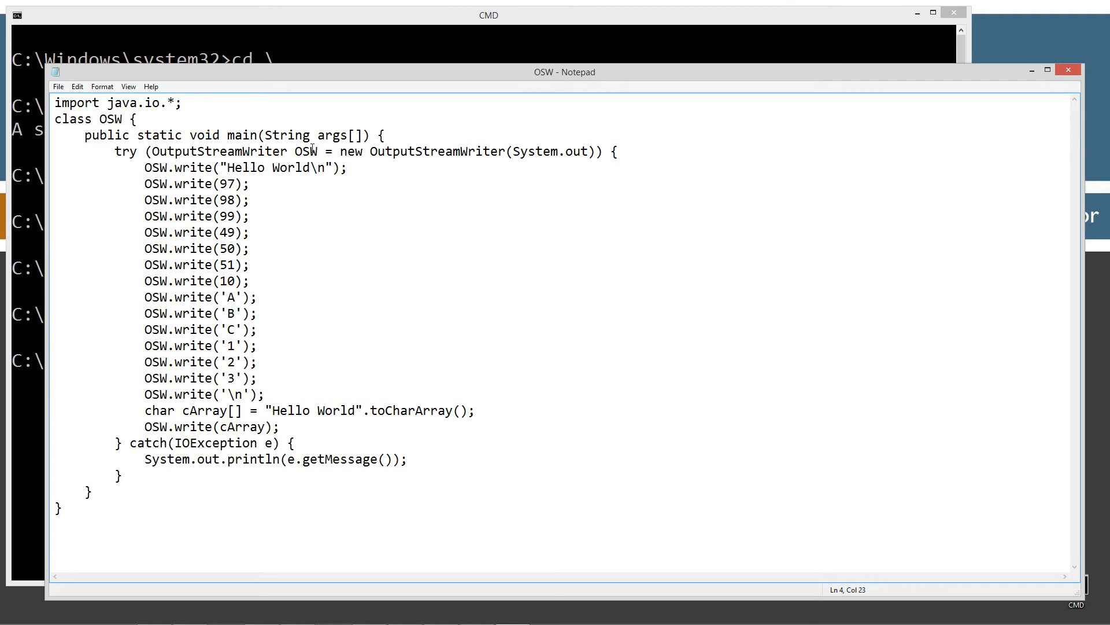
pyautogui.doubleClick(305, 153)
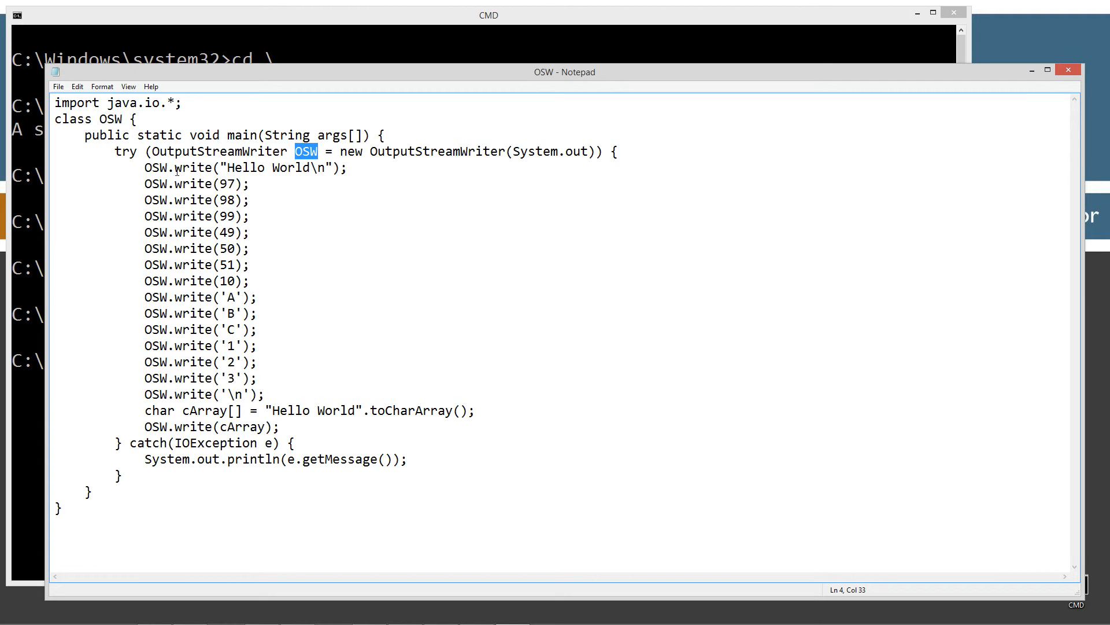
pyautogui.moveTo(509, 161)
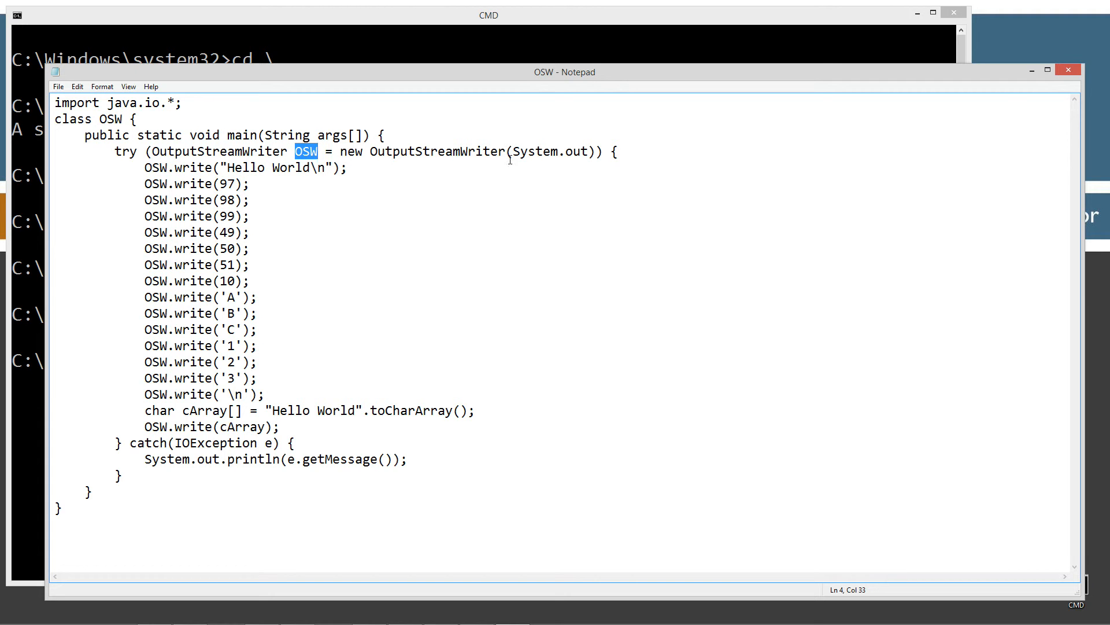
pyautogui.doubleClick(543, 152)
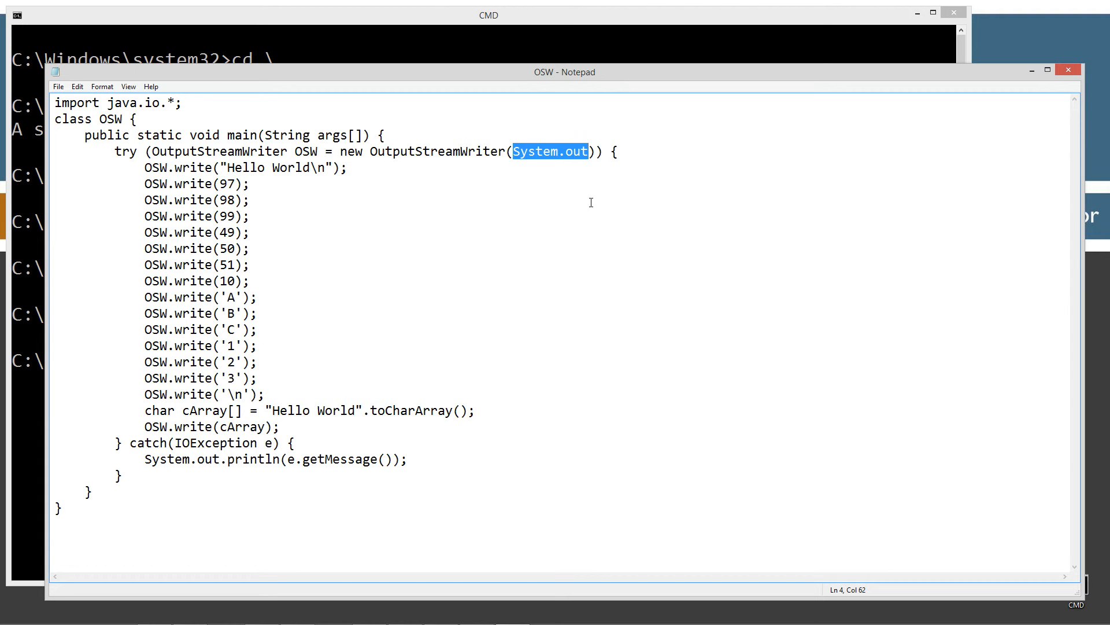
# Compile with javac OSW.java and run java OSW, printing Hello World, abc123, ABC123, Hello World
pyautogui.click(58, 86)
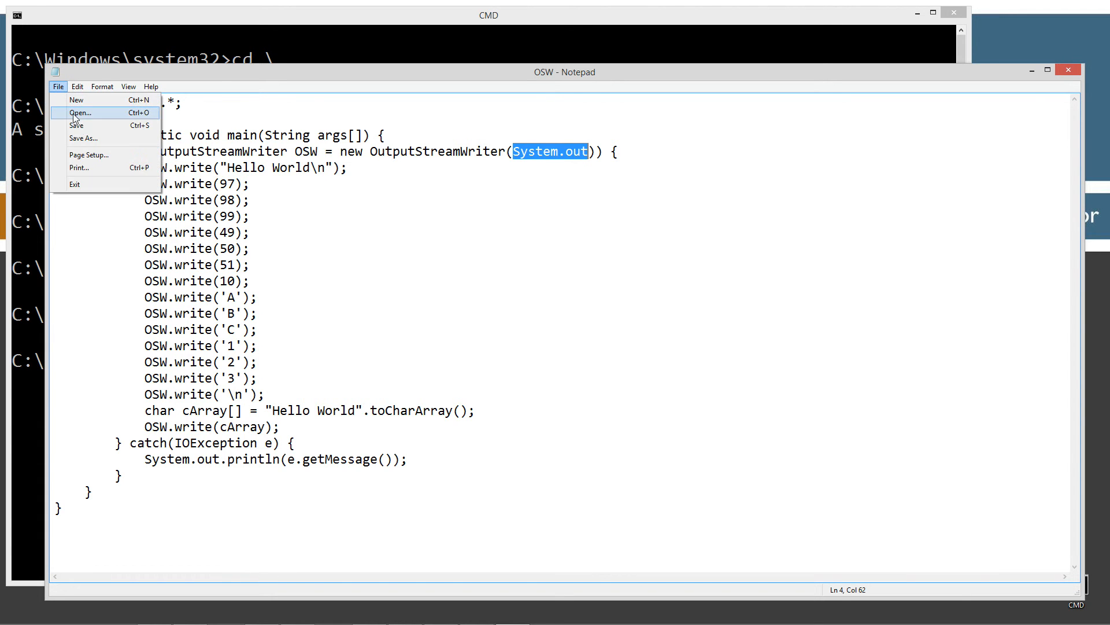
pyautogui.moveTo(84, 128)
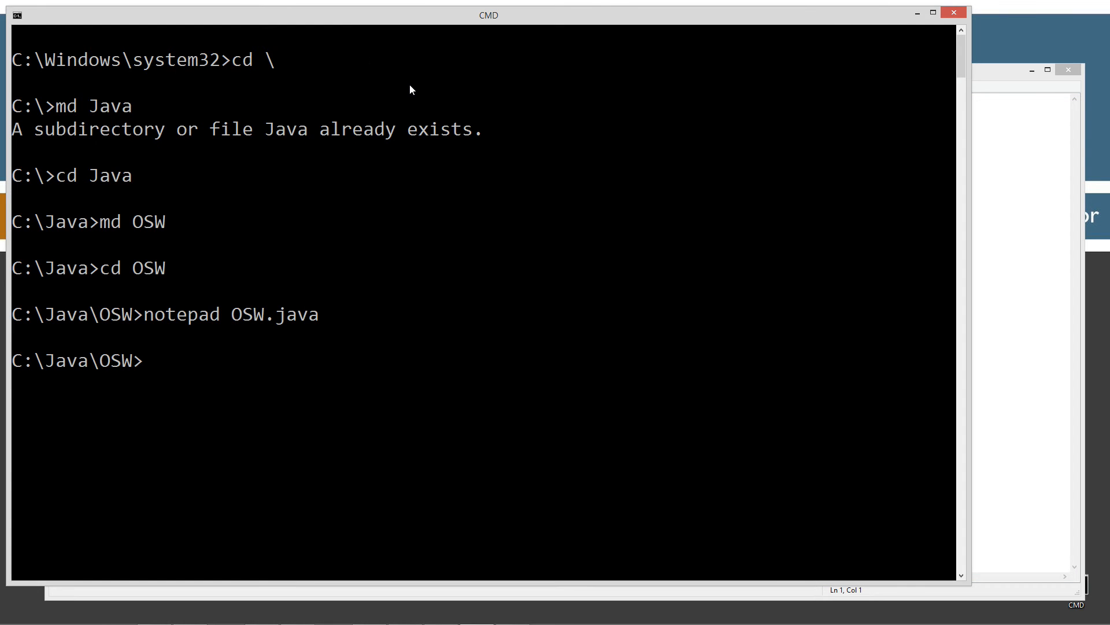
pyautogui.write('javac OSW.ja')
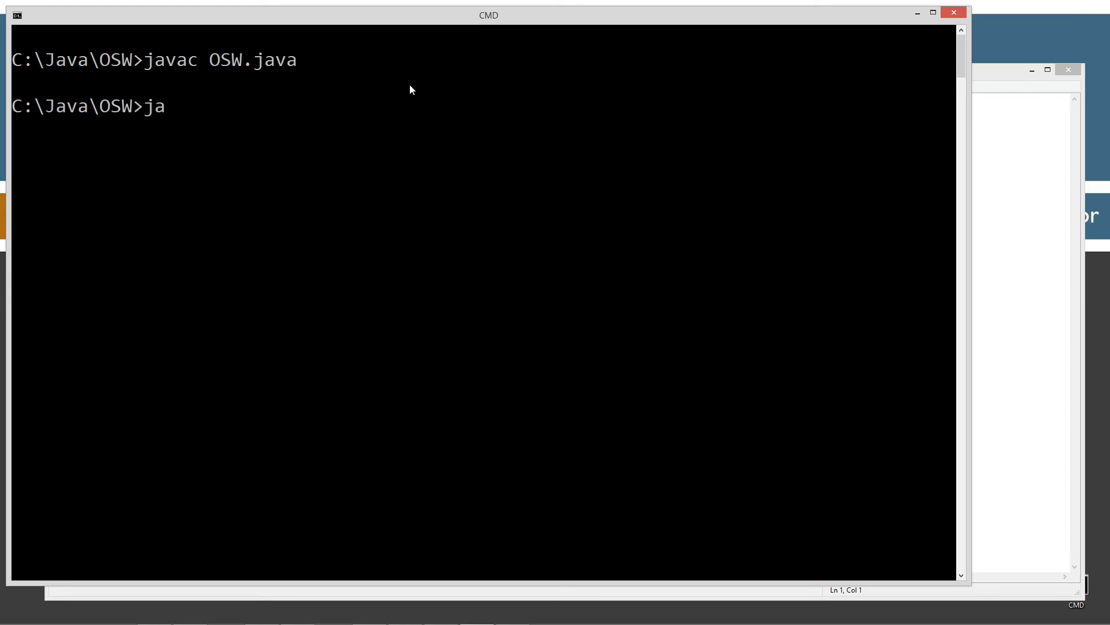
pyautogui.write('va OS')
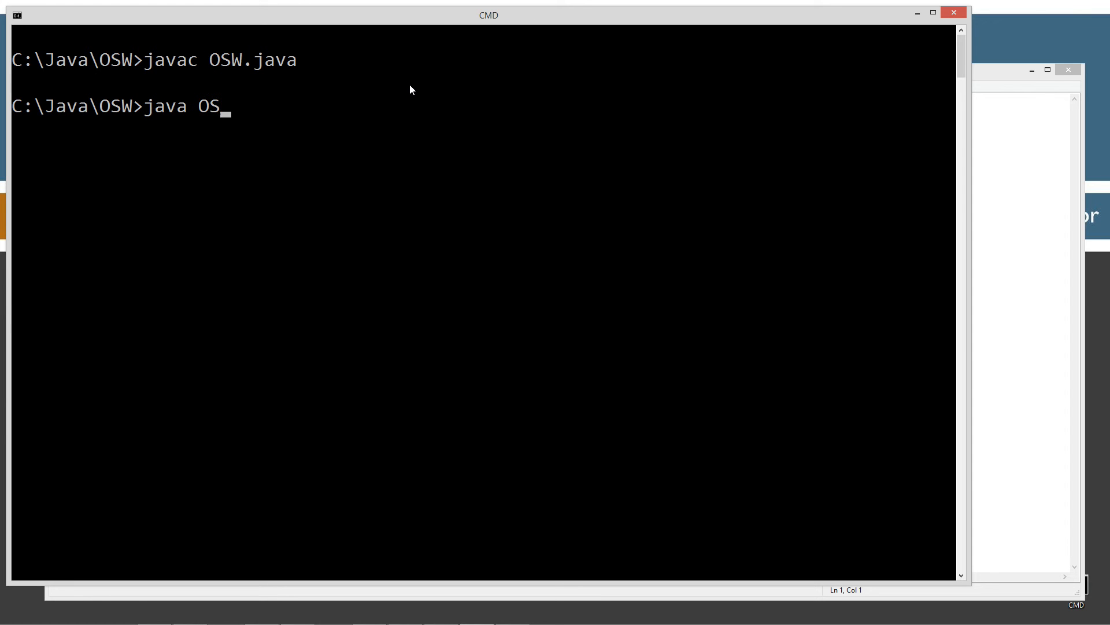
pyautogui.press('Enter')
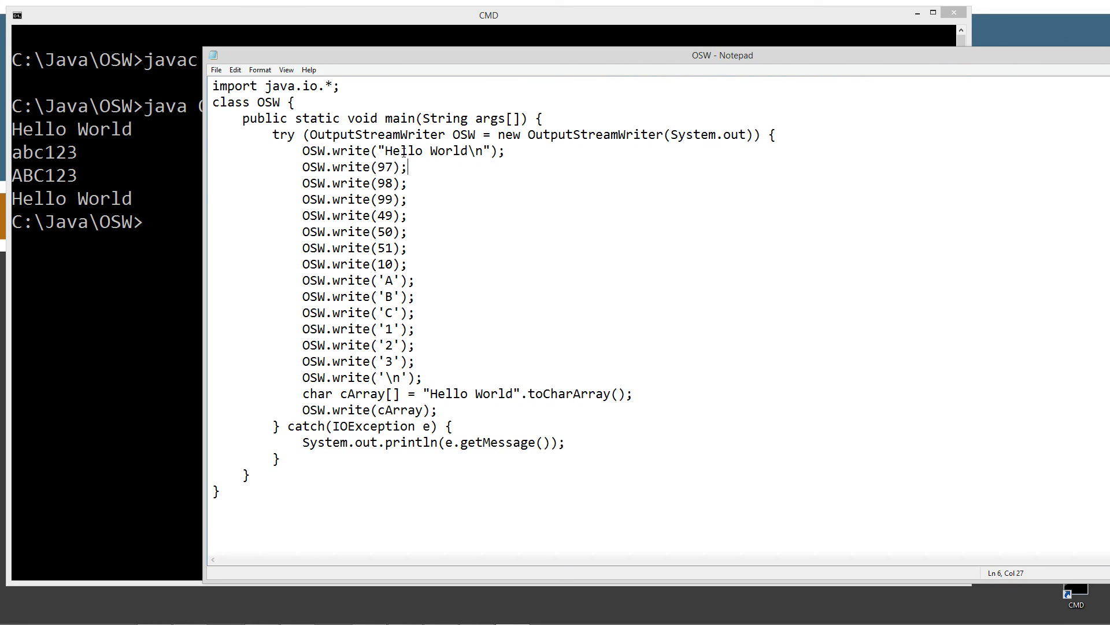
pyautogui.doubleClick(384, 166)
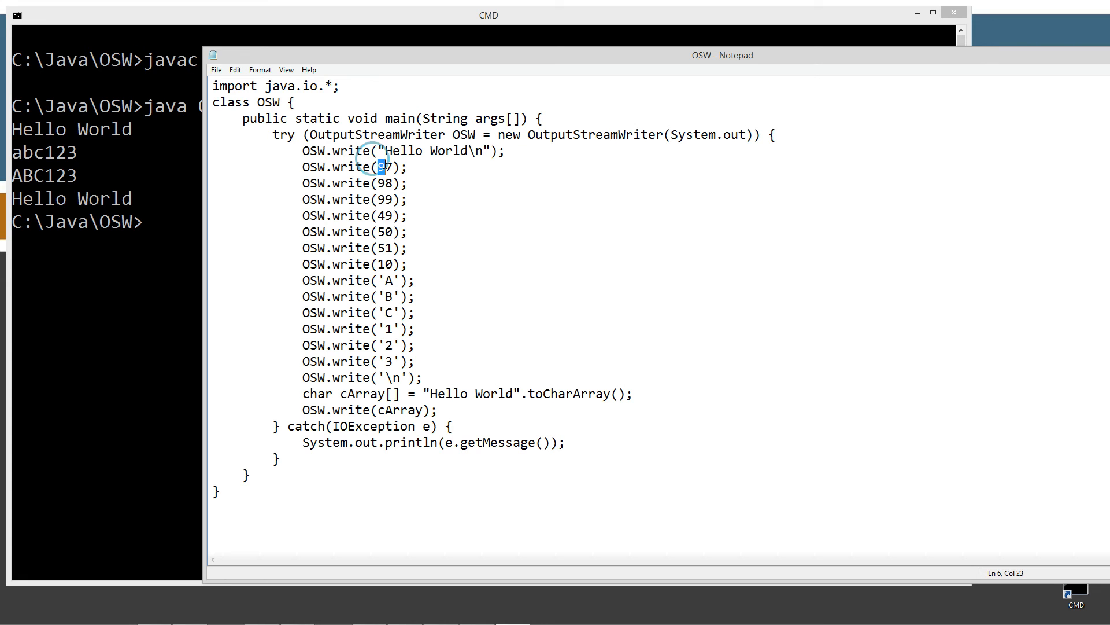
pyautogui.doubleClick(384, 167)
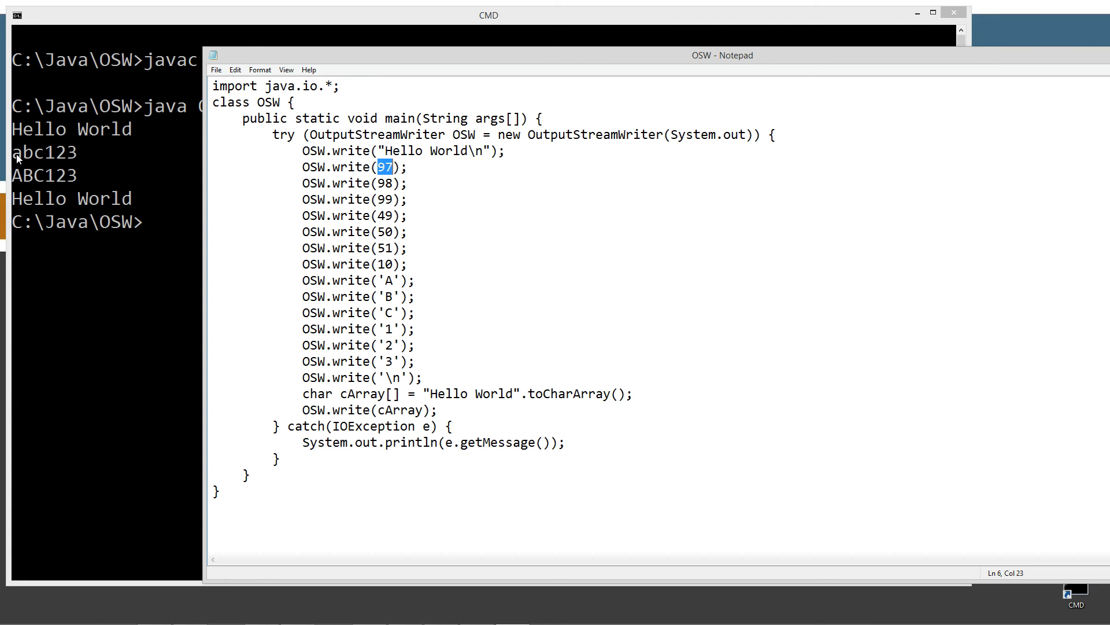
pyautogui.moveTo(48, 164)
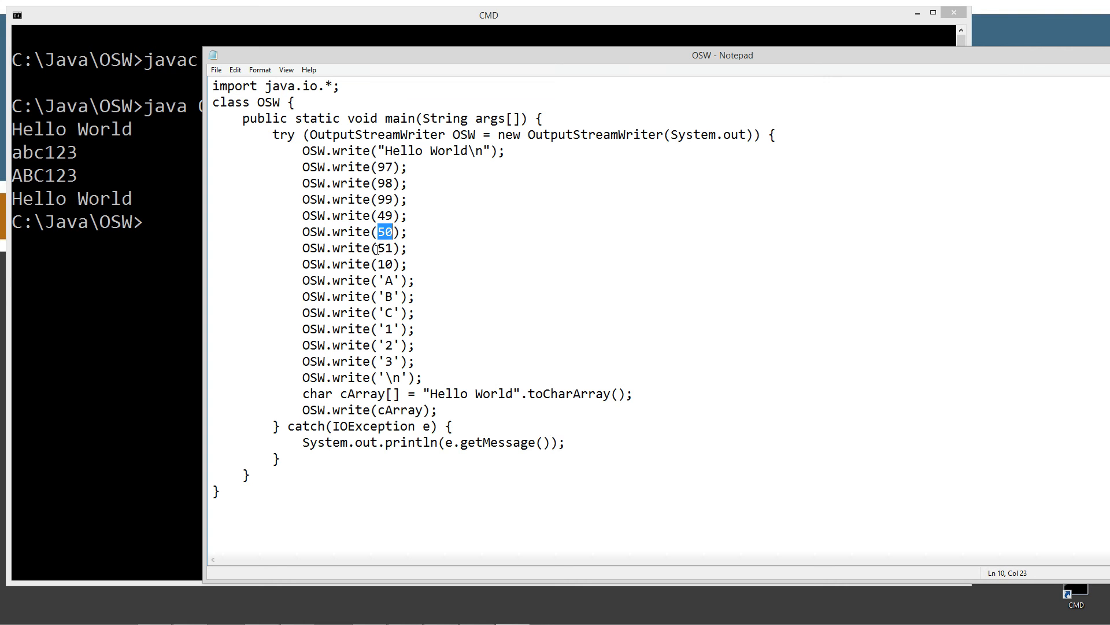
pyautogui.doubleClick(380, 248)
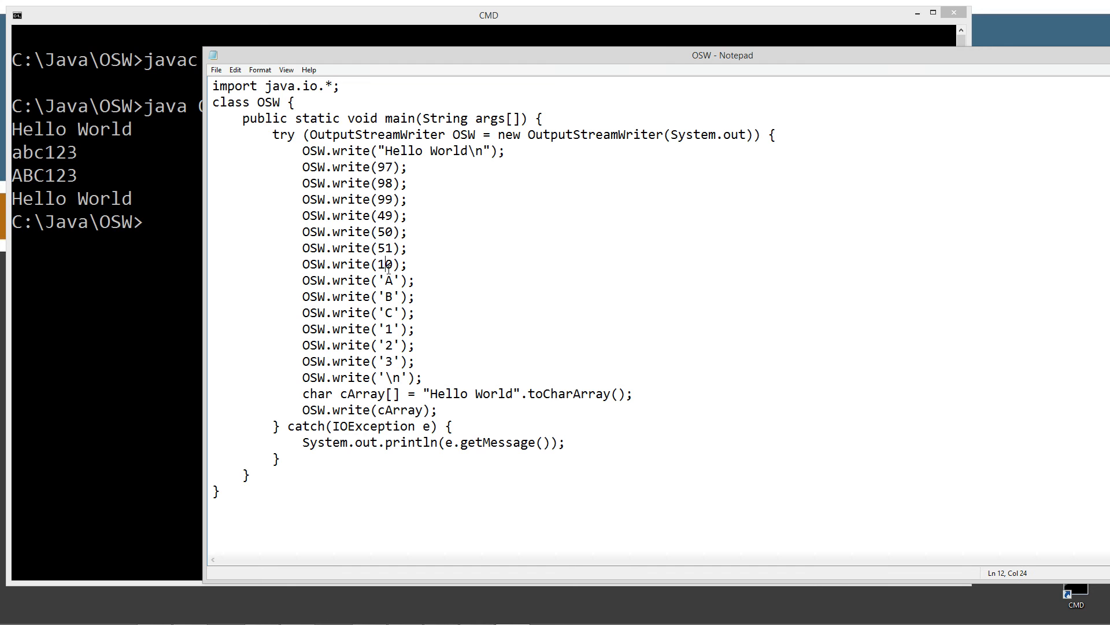
pyautogui.doubleClick(384, 264)
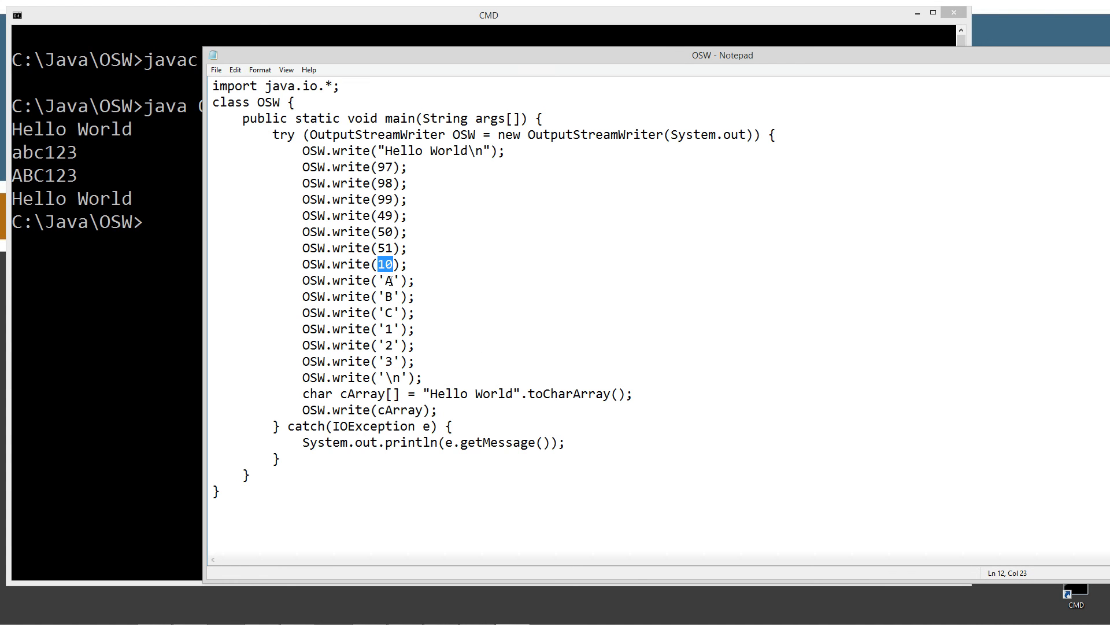
pyautogui.click(378, 296)
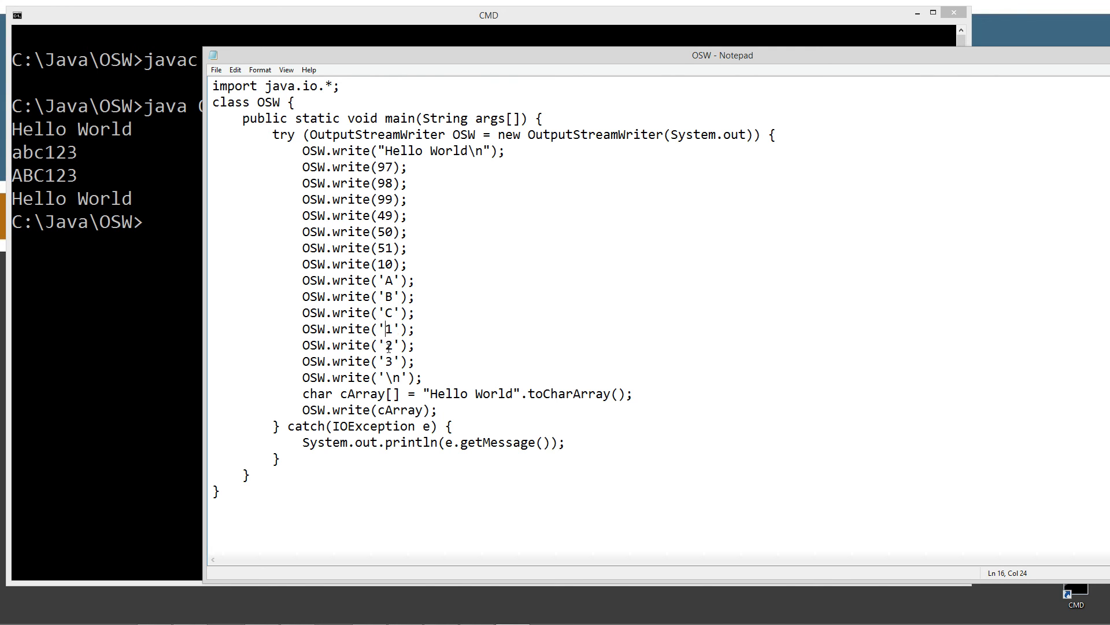
pyautogui.doubleClick(393, 377)
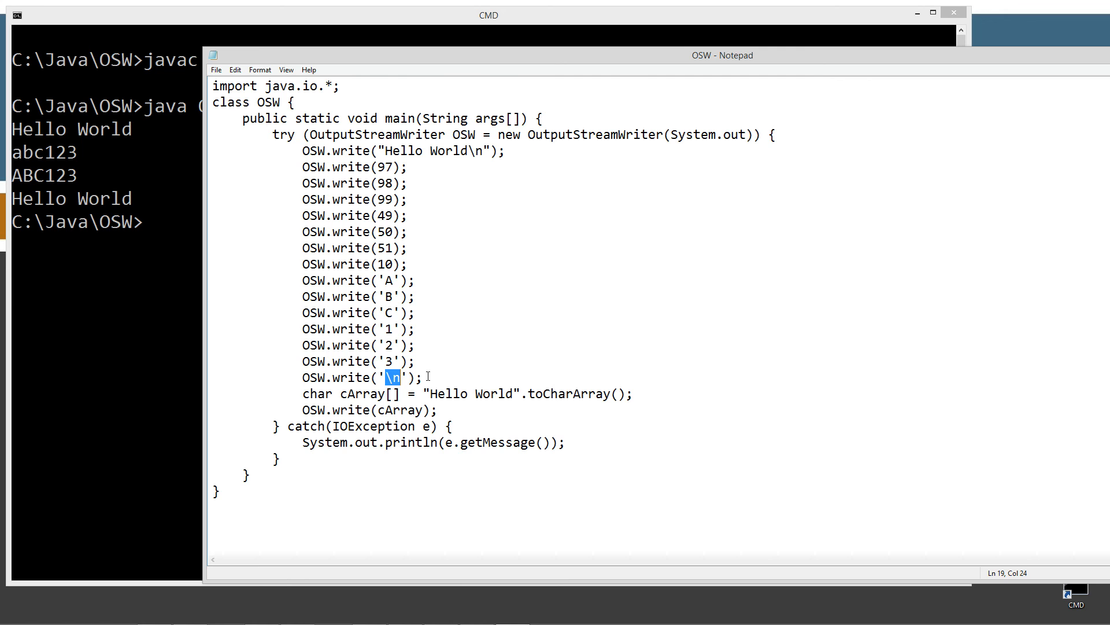
pyautogui.moveTo(423, 344)
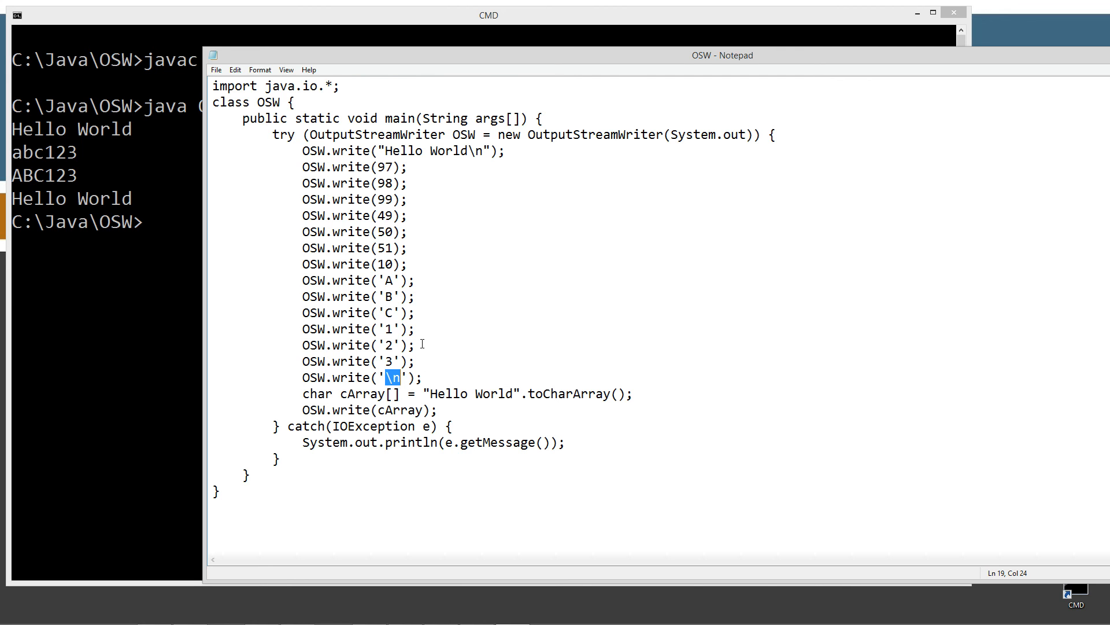
pyautogui.moveTo(55, 217)
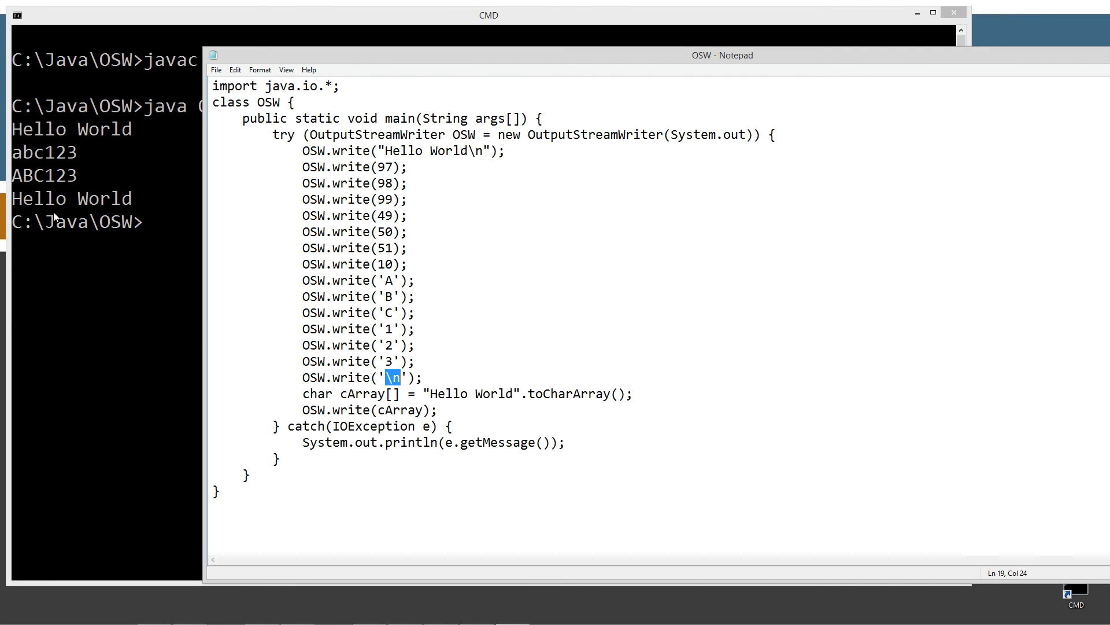
pyautogui.moveTo(419, 298)
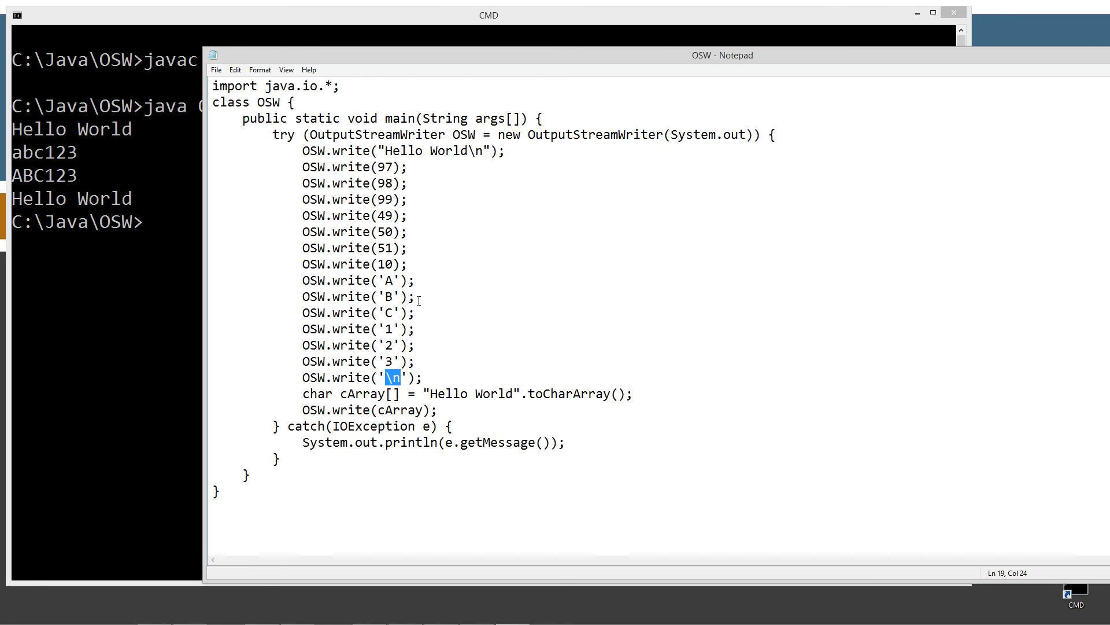
pyautogui.moveTo(361, 395)
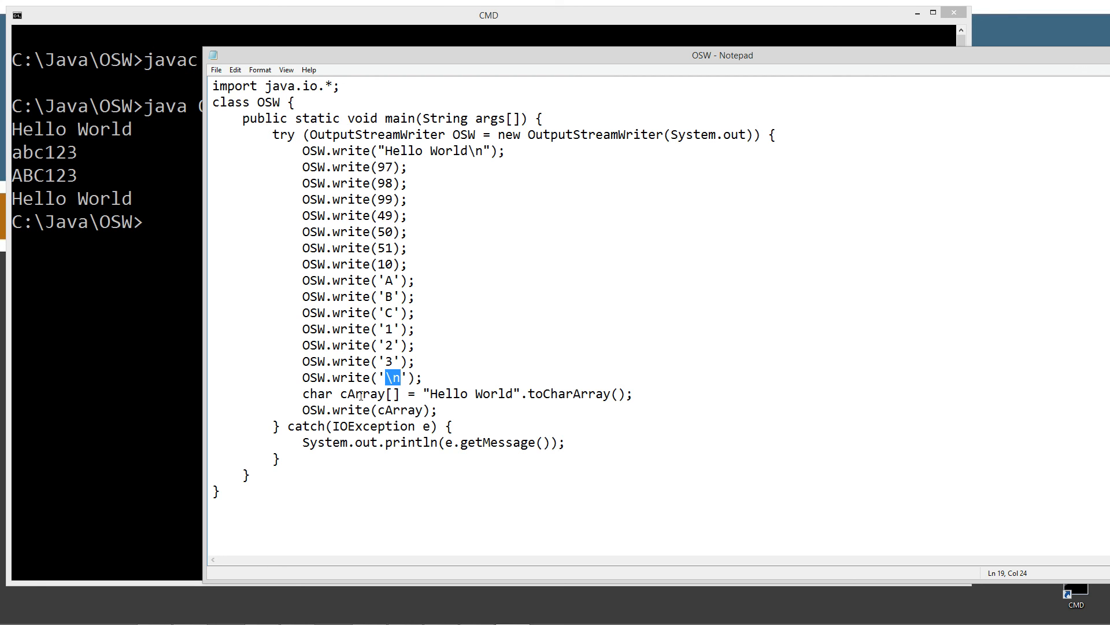
pyautogui.moveTo(421, 386)
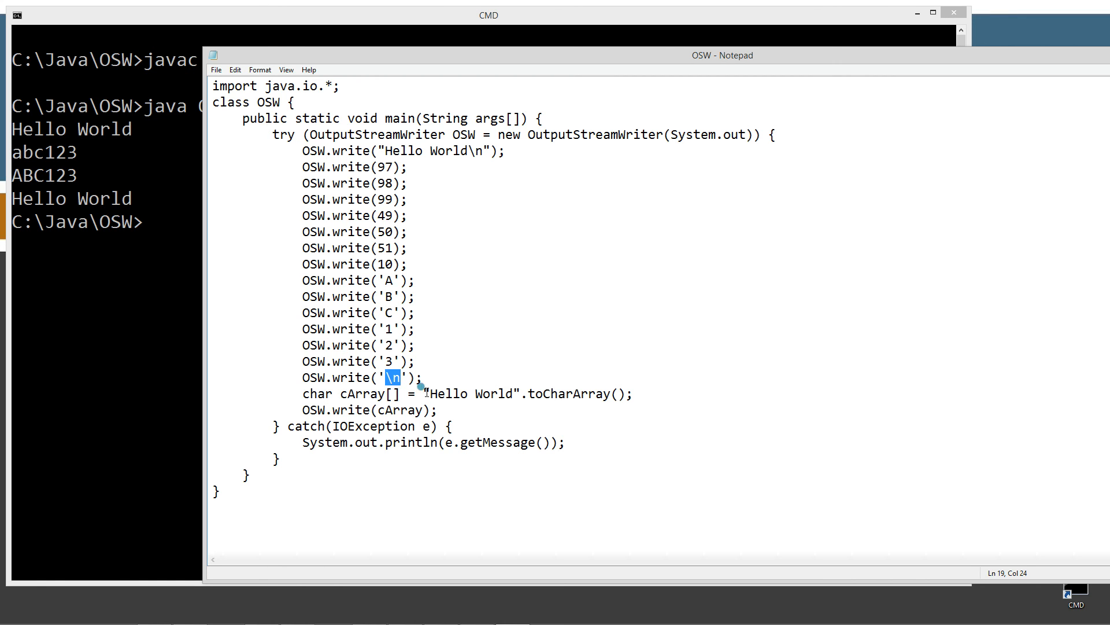
pyautogui.doubleClick(359, 394)
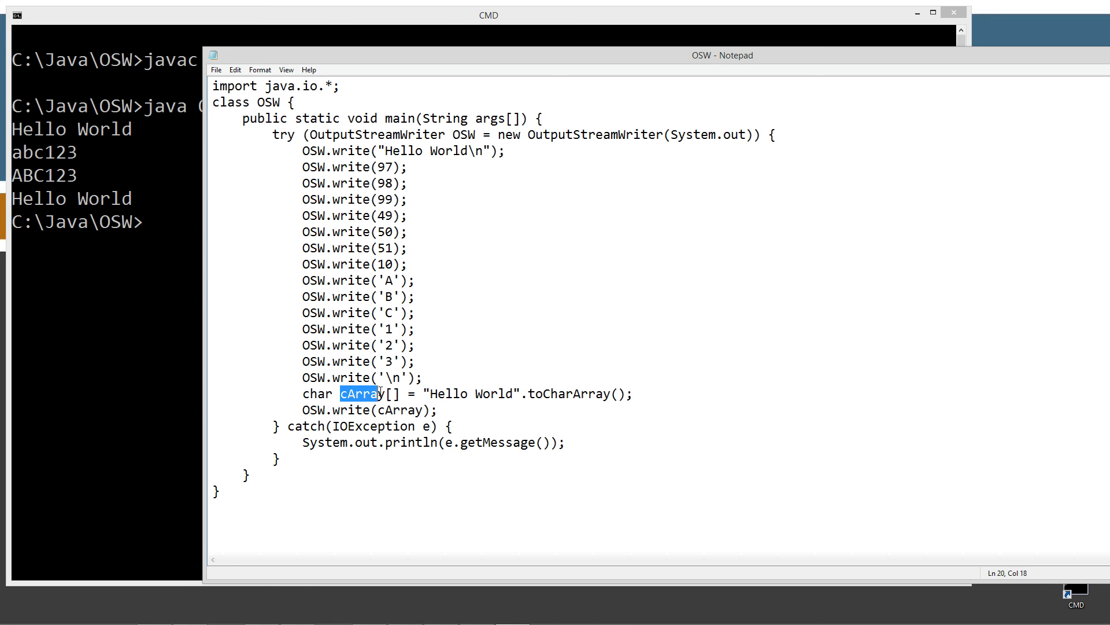
pyautogui.moveTo(856, 295)
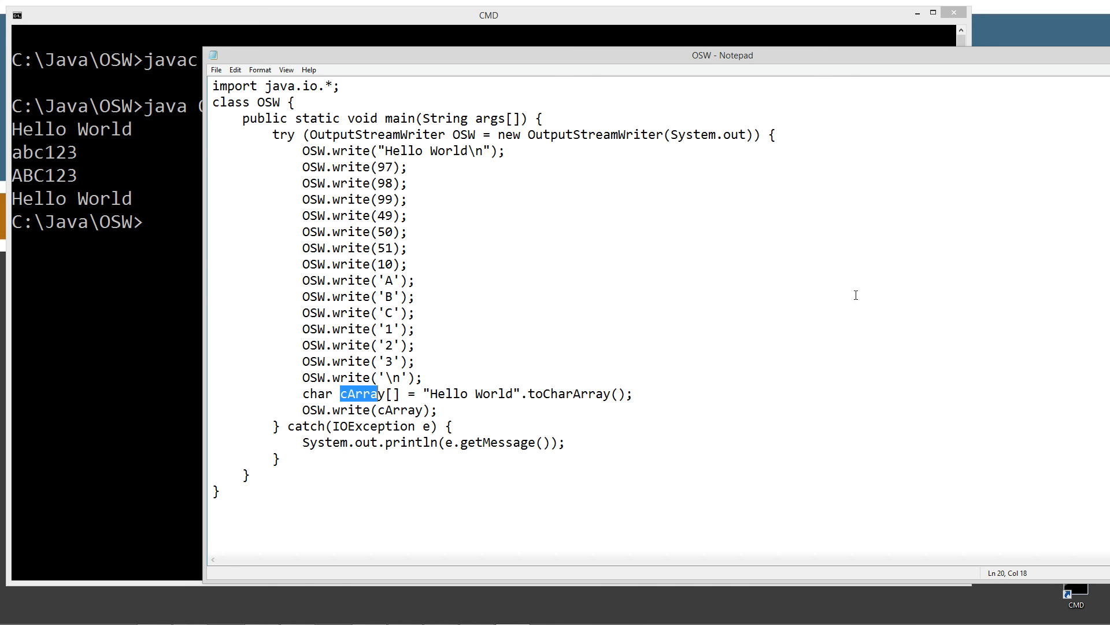